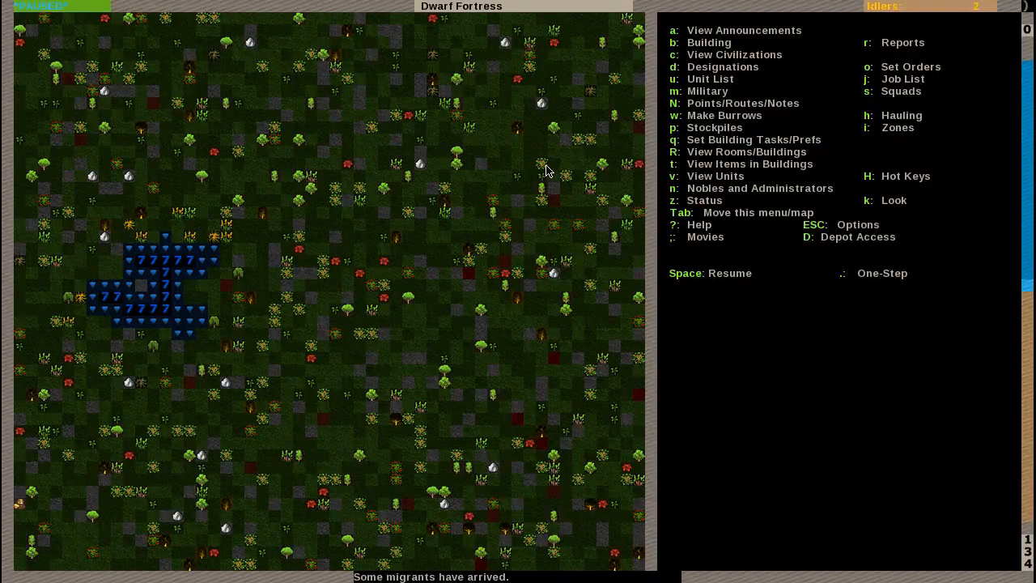
mouse_move(417, 162)
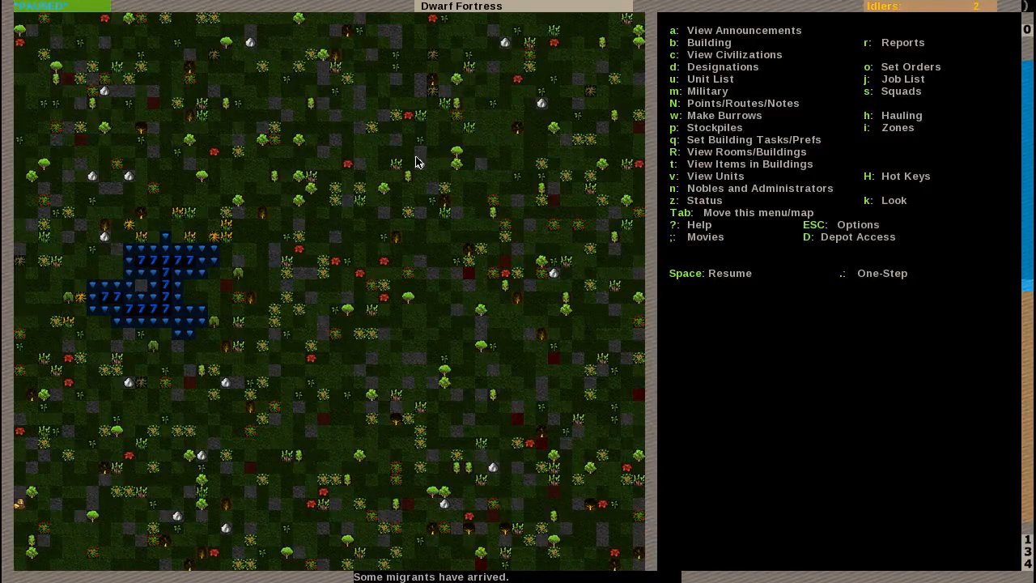
mouse_move(471, 265)
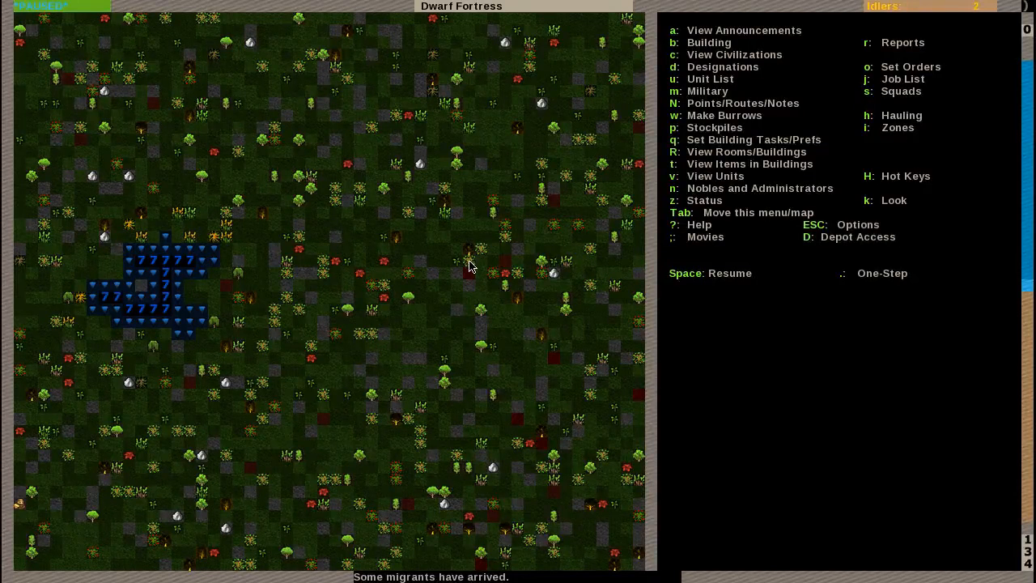
mouse_move(465, 279)
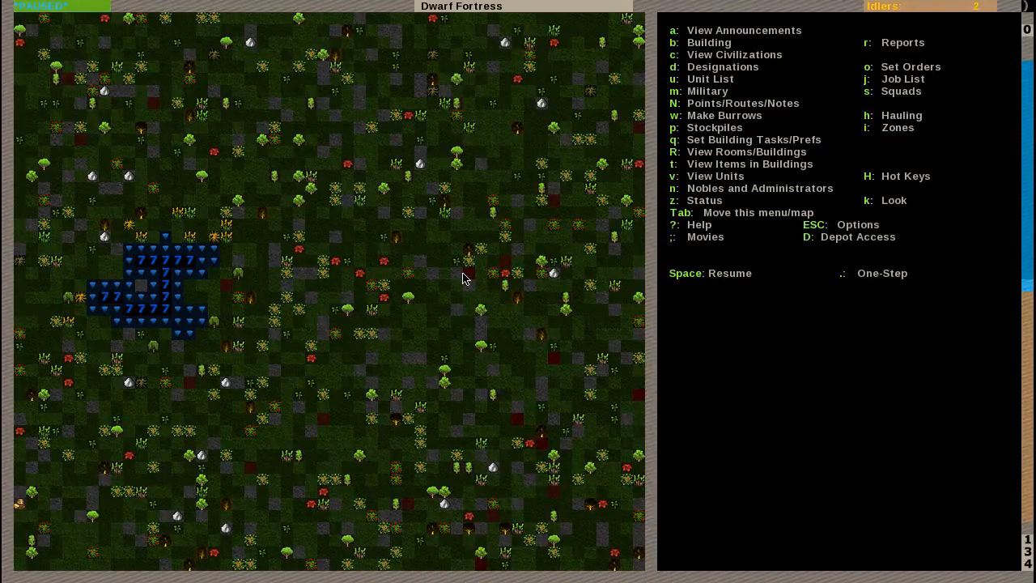
mouse_move(428, 437)
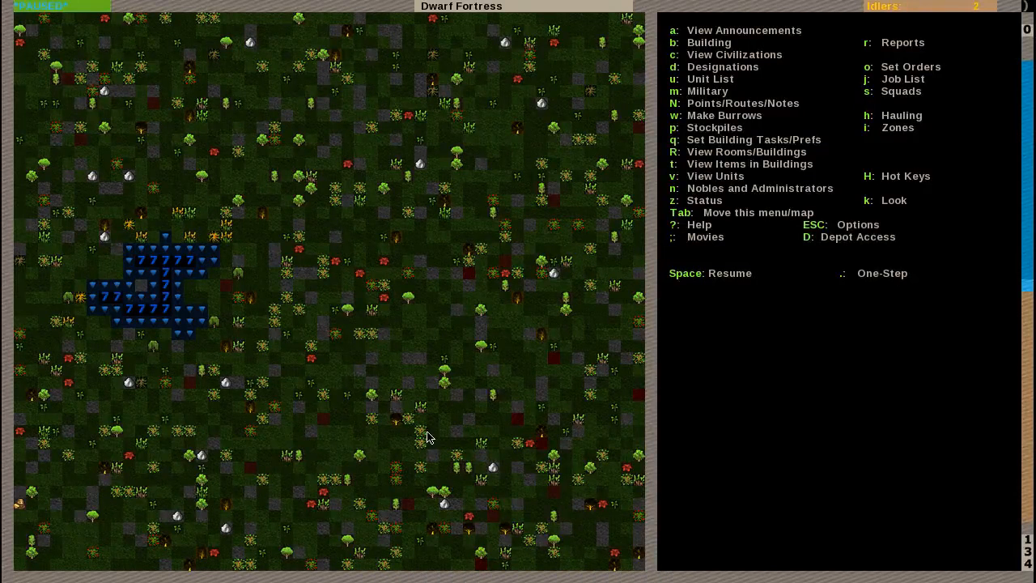
Step: Let time run in two bursts, then pause and look at the tame stray mule's tile
key(space)
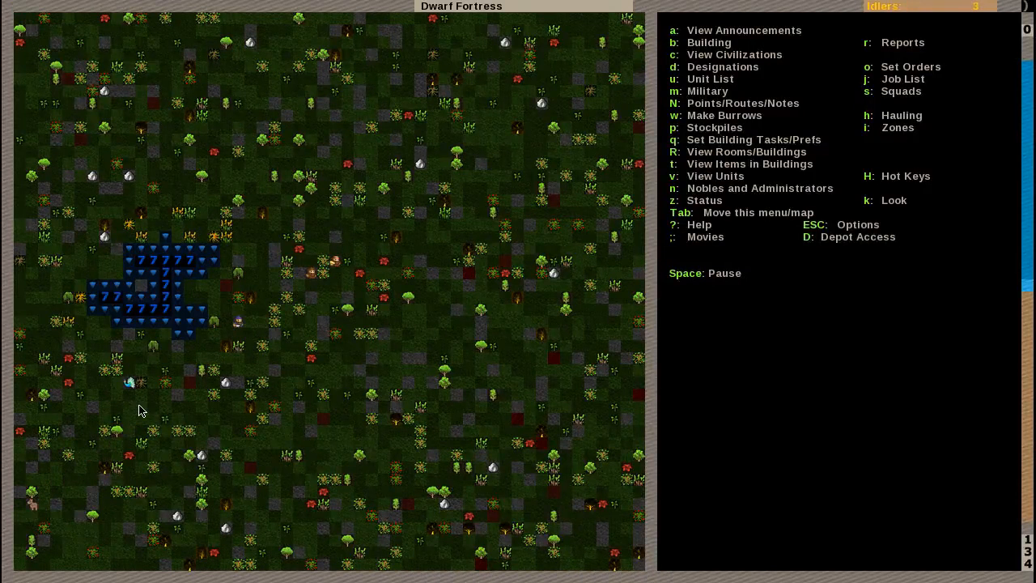
key(space)
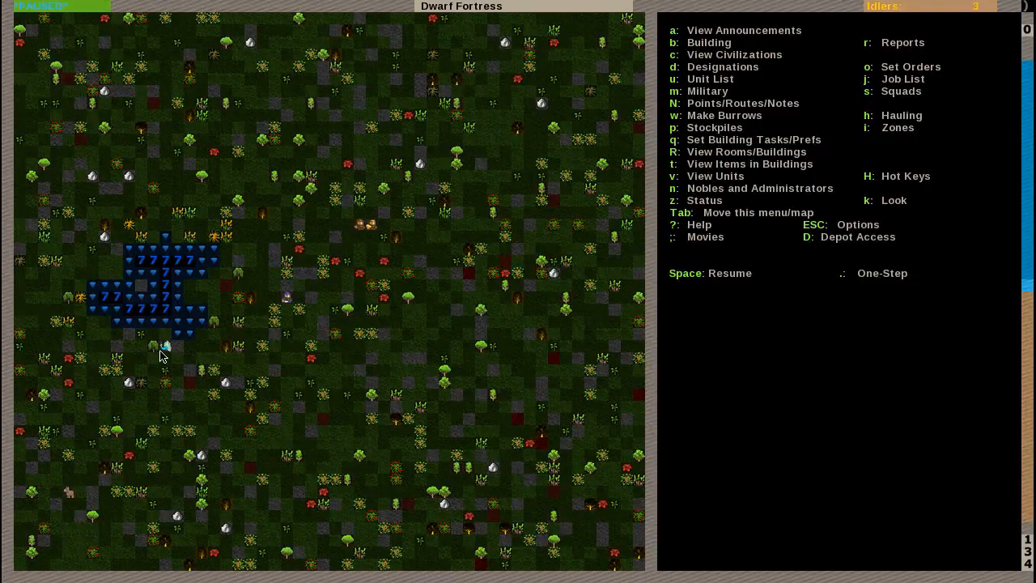
key(Space)
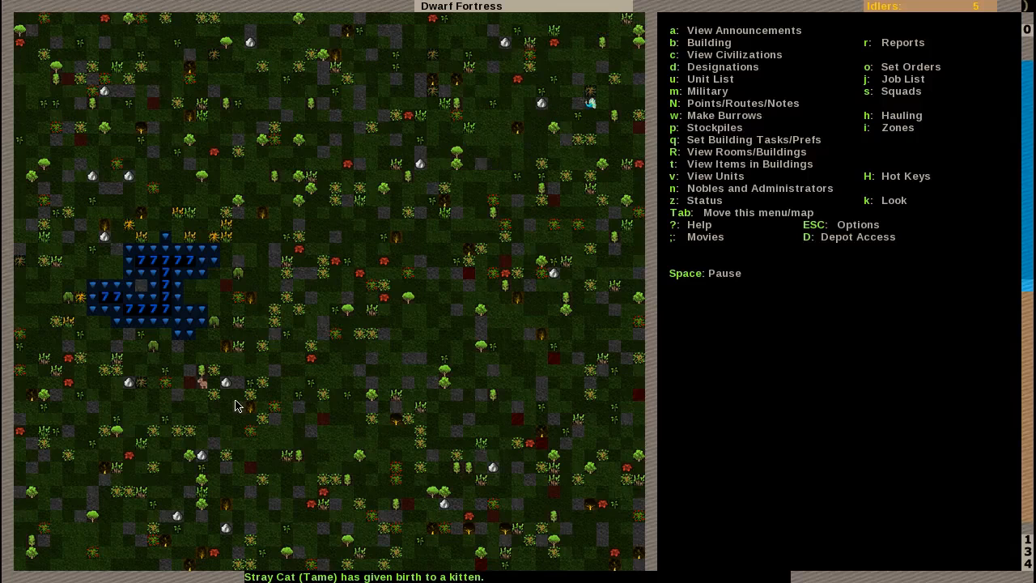
key(space)
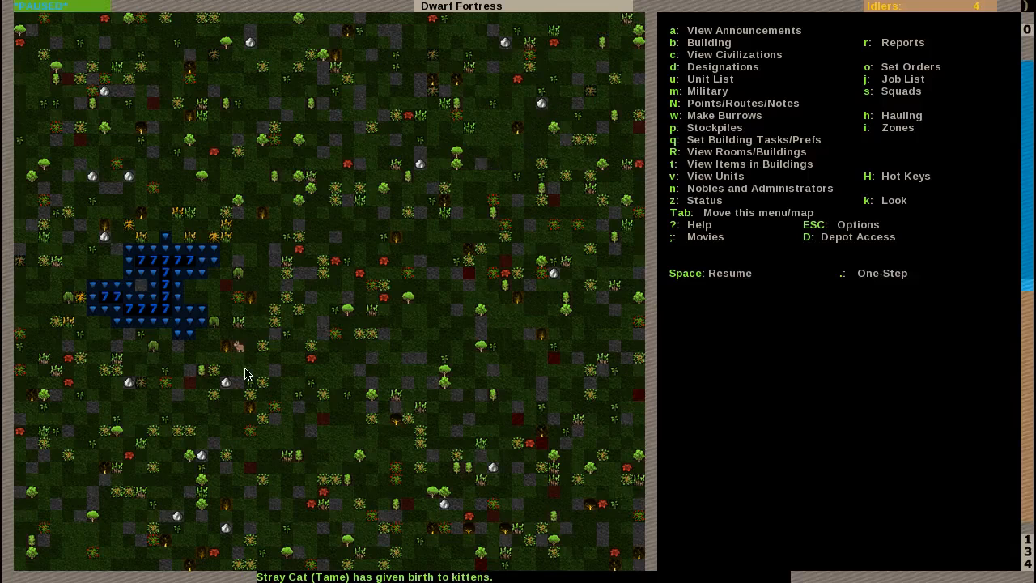
key(k)
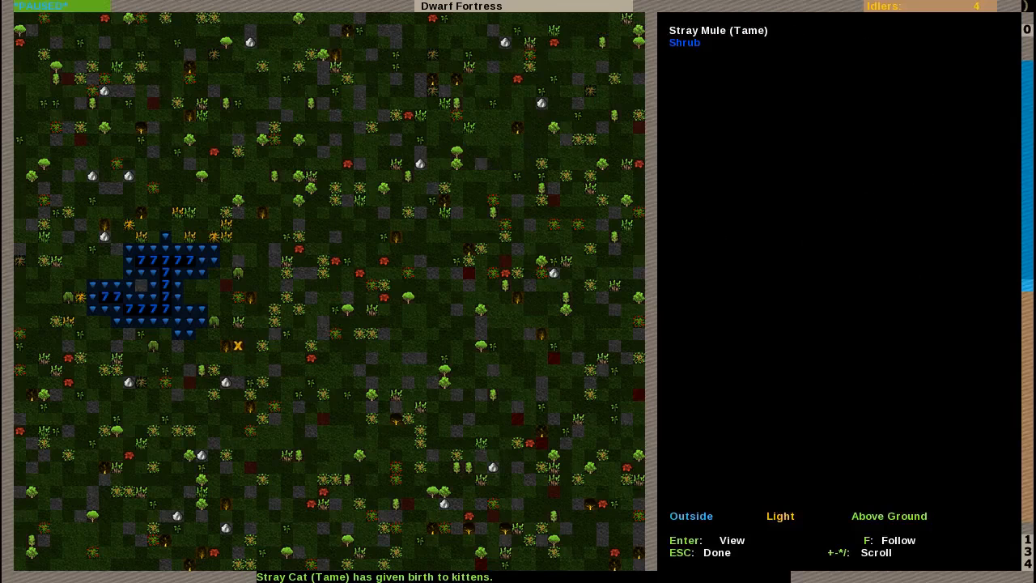
Step: Leave look mode to view the 11-dwarf labor grid in Dwarf Therapist
key(Return)
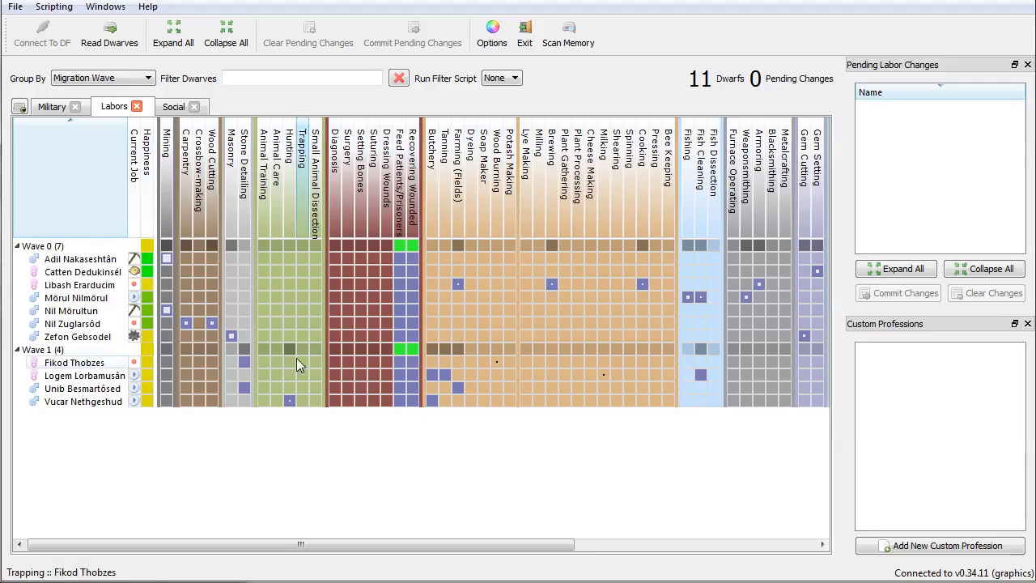
mouse_move(109, 28)
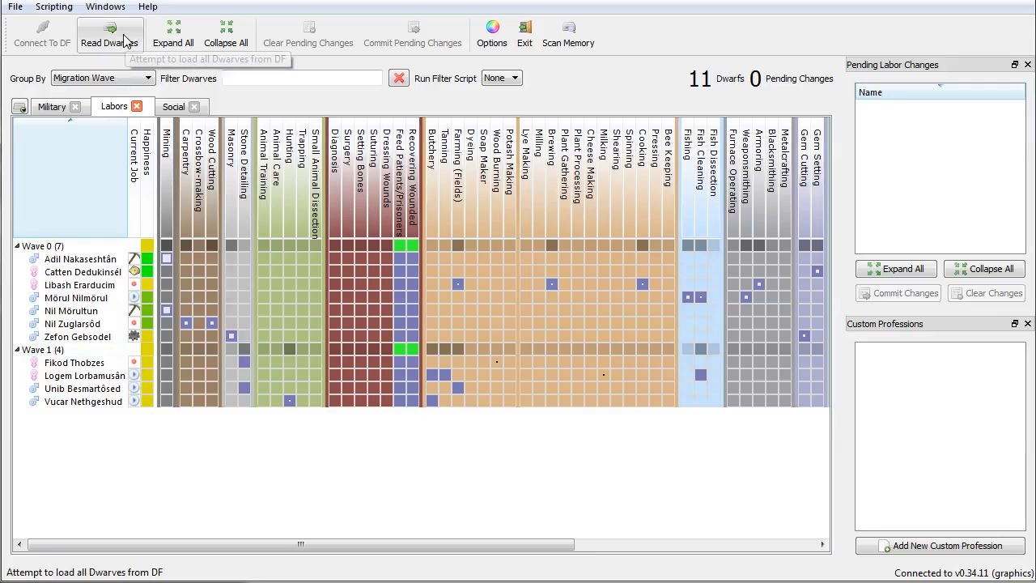
Step: Read Dwarves to reload the roster, adding three Wave 2 migrants for 14 total
click(110, 29)
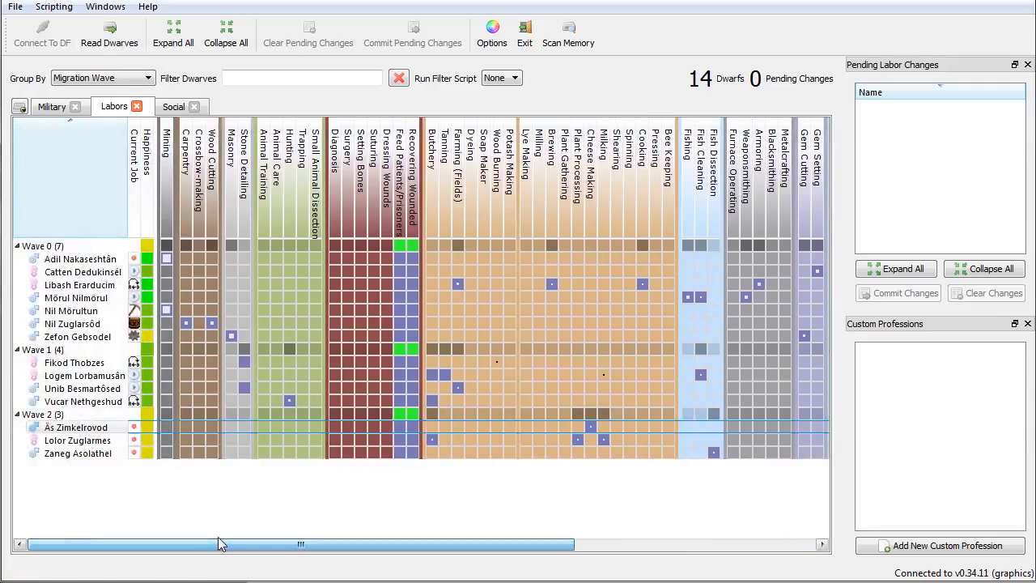
mouse_move(149, 258)
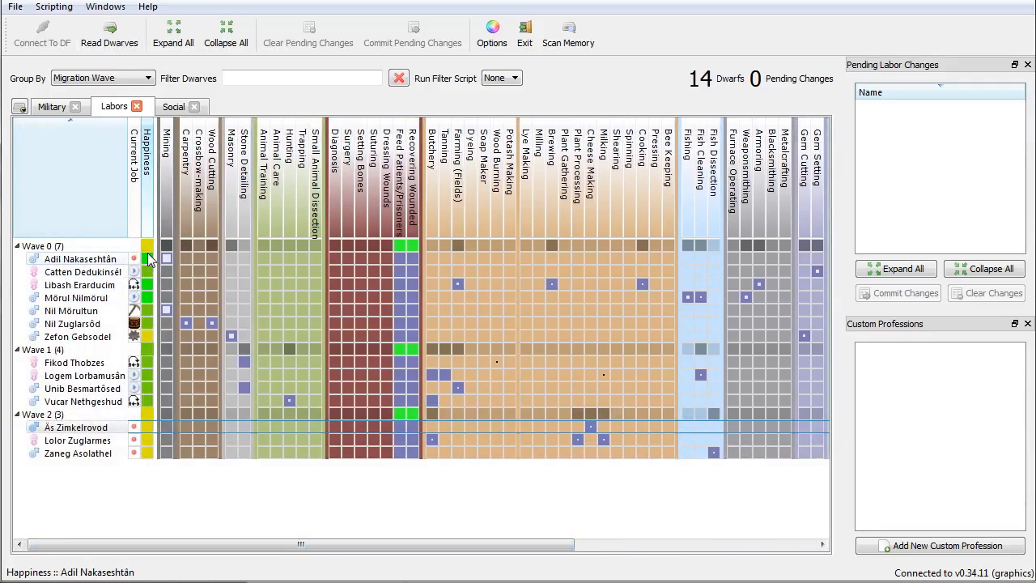
mouse_move(150, 297)
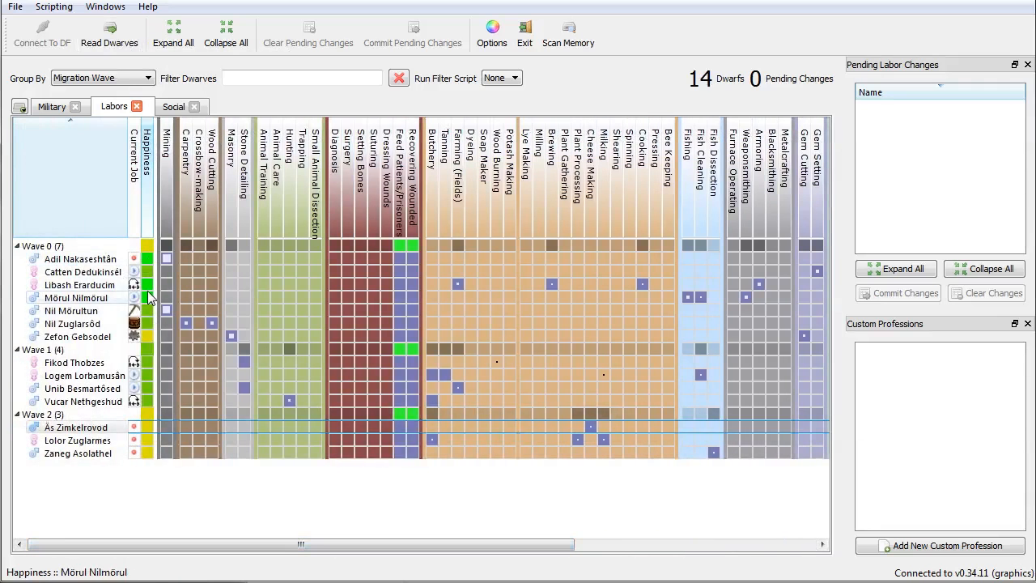
mouse_move(150, 249)
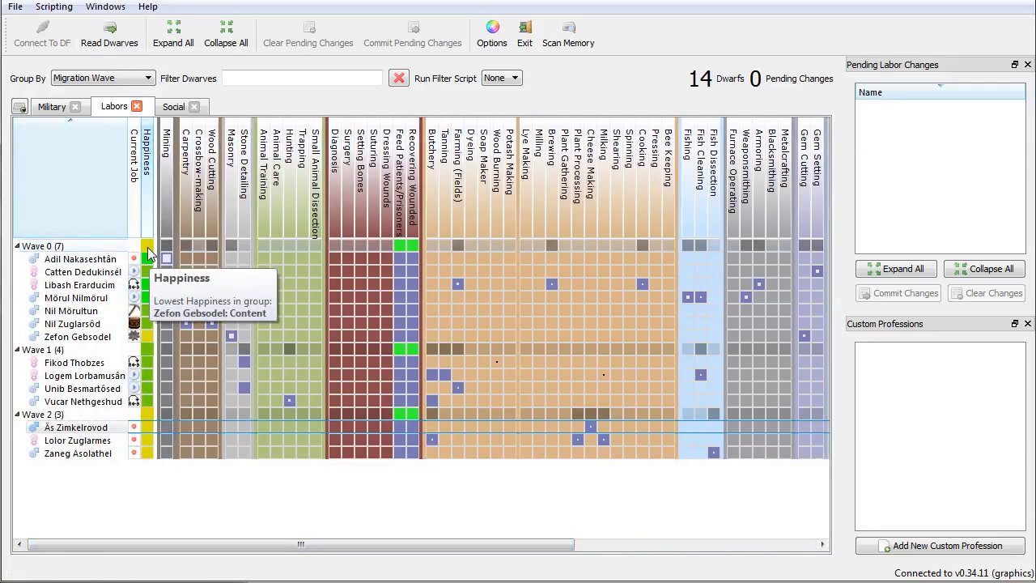
mouse_move(150, 426)
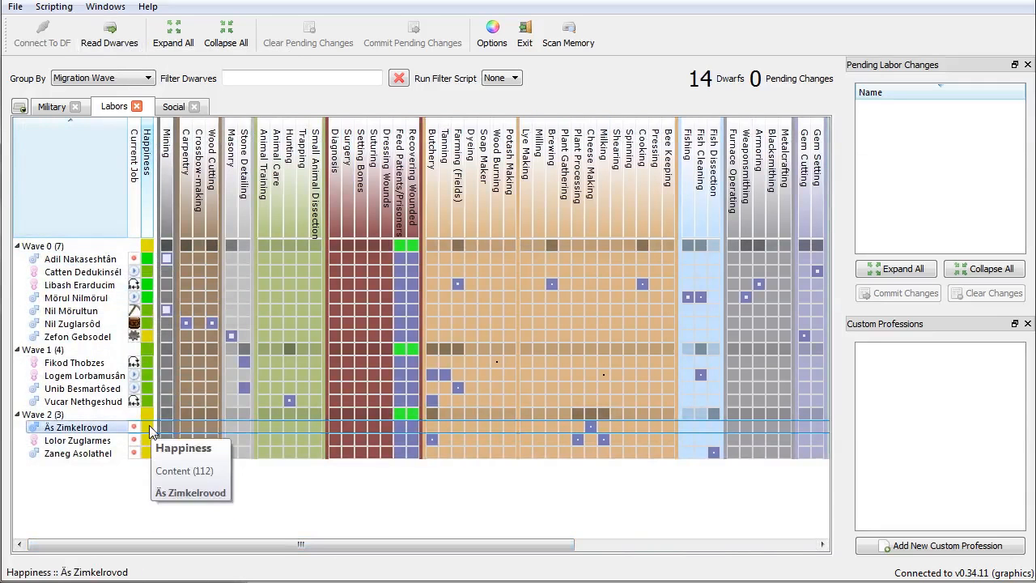
mouse_move(153, 462)
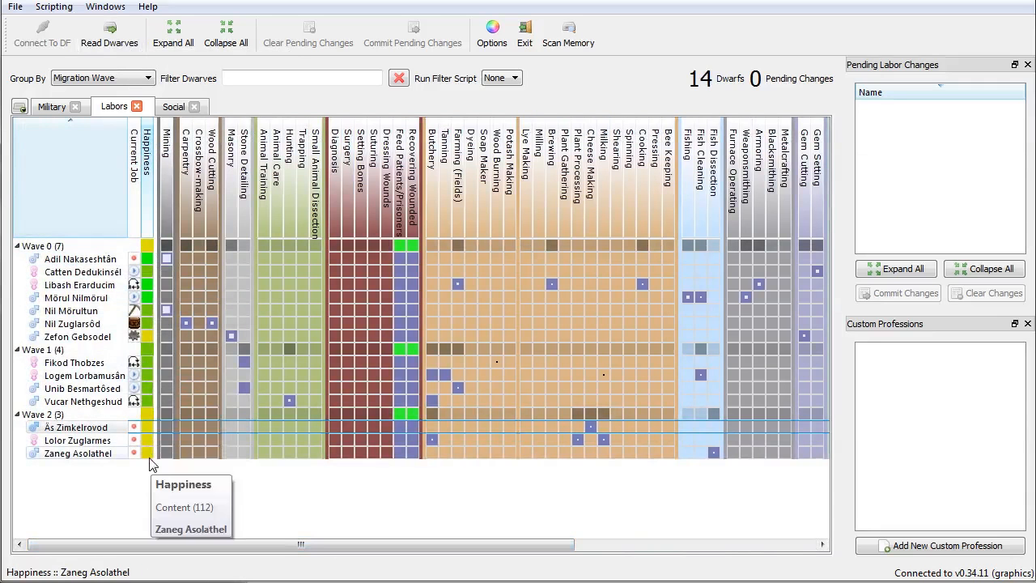
mouse_move(591, 426)
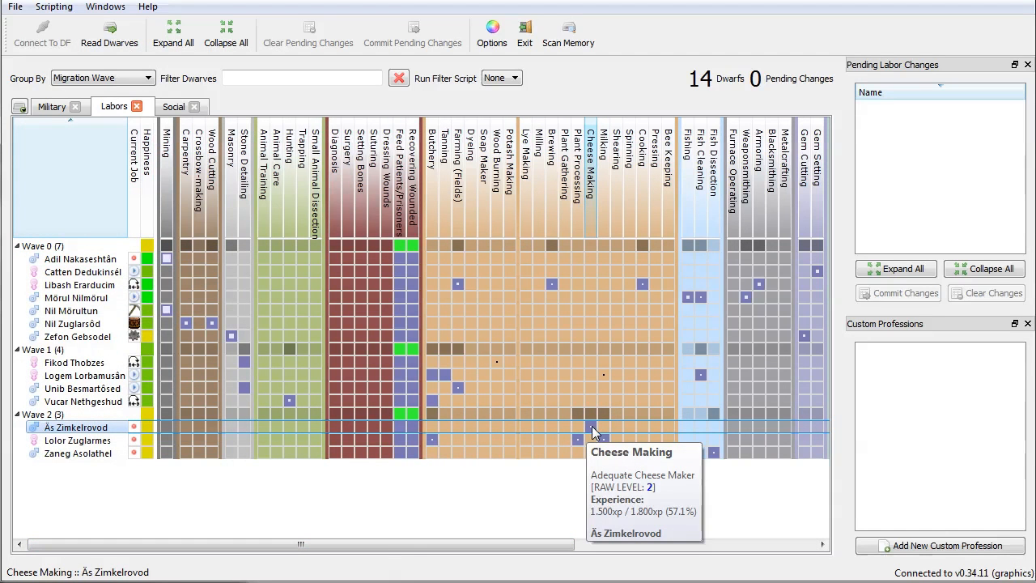
Step: Disable Cheese Making for Ås Zimkelrovod
click(591, 426)
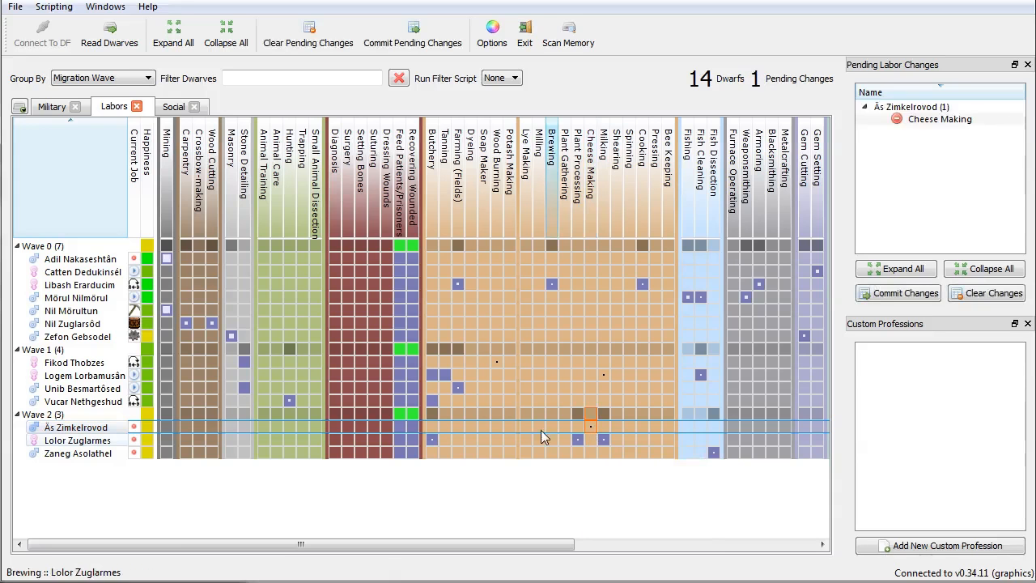
mouse_move(590, 427)
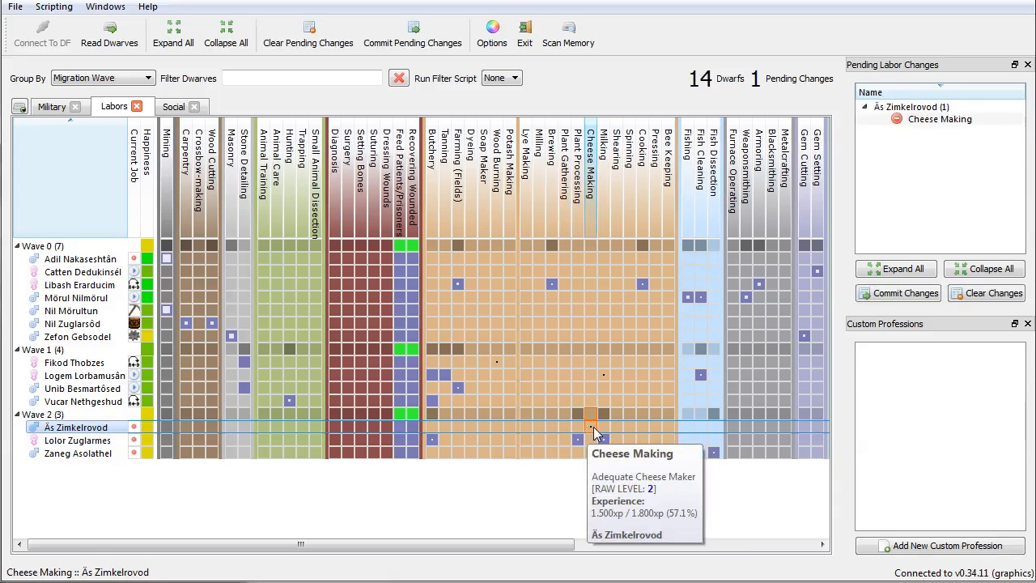
mouse_move(714, 453)
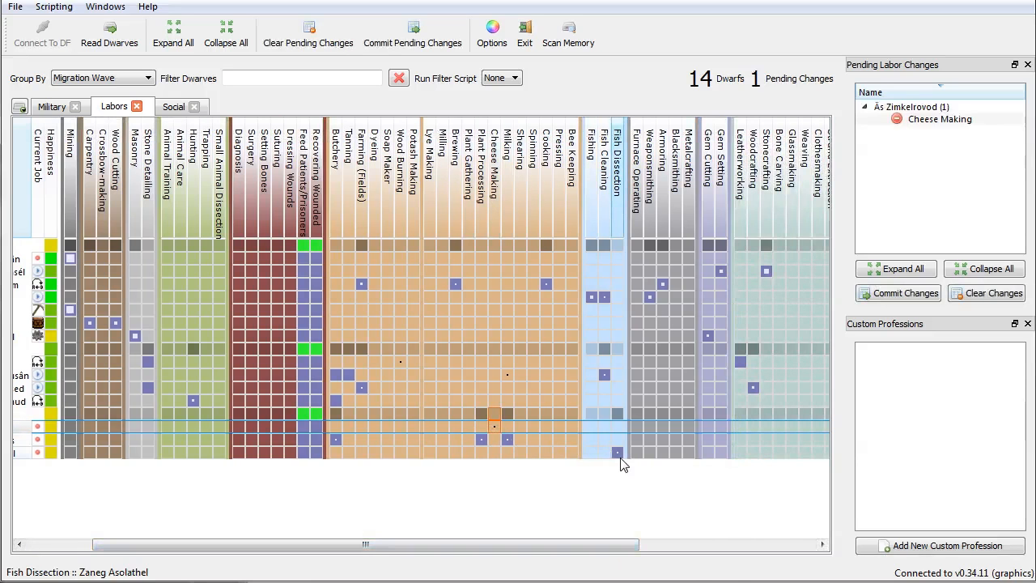
mouse_move(617, 451)
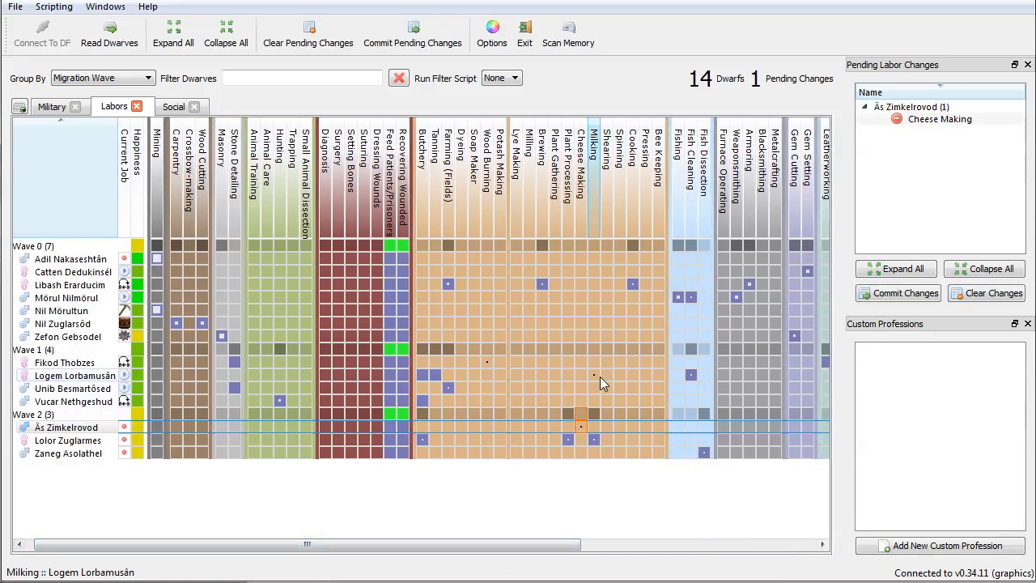
mouse_move(568, 441)
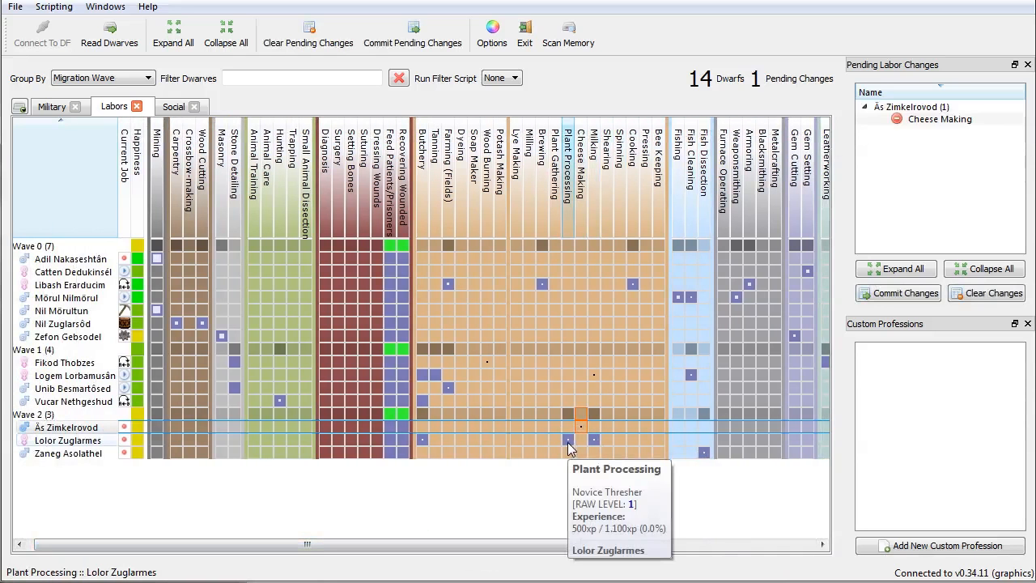
mouse_move(595, 443)
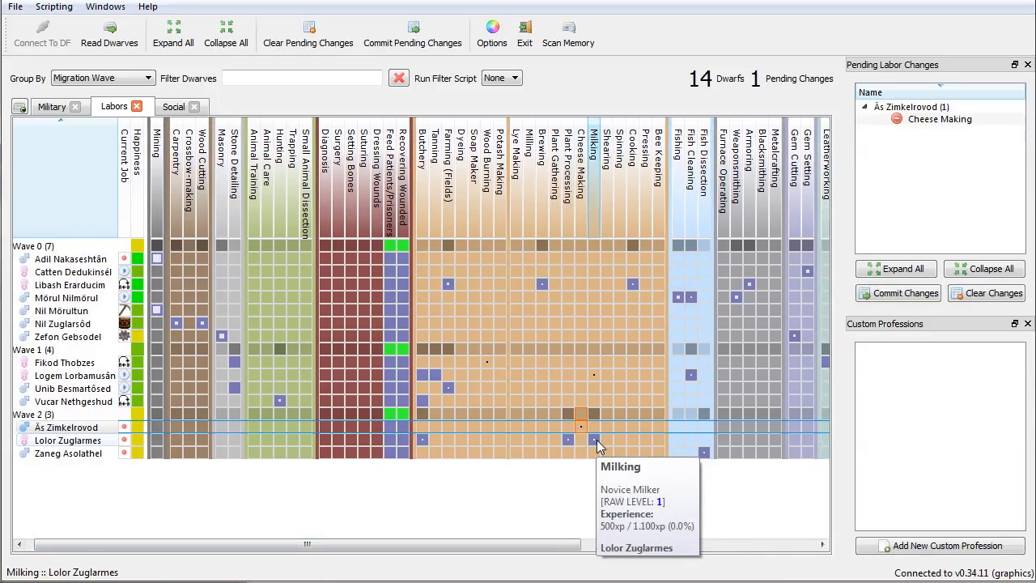
mouse_move(567, 443)
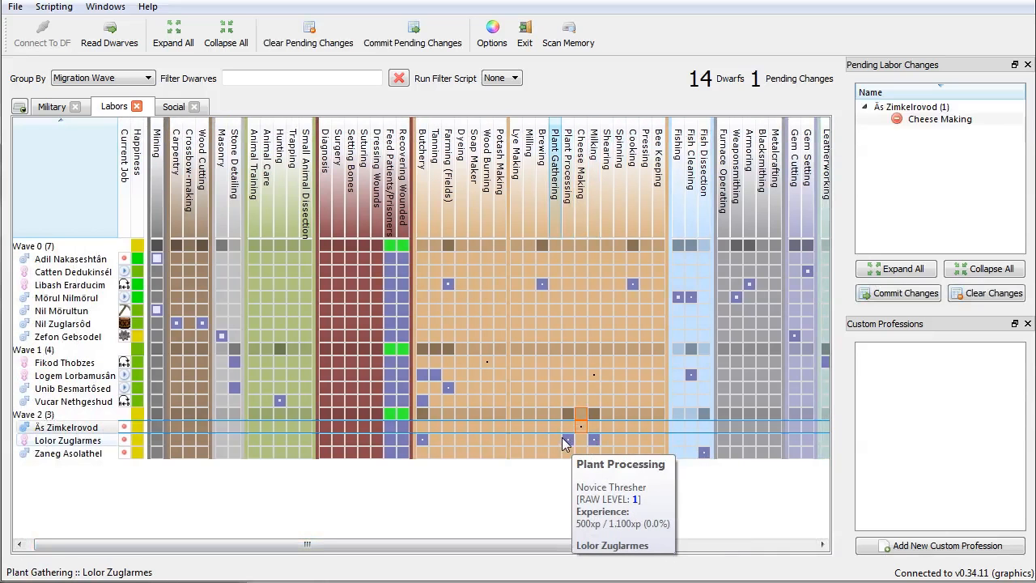
mouse_move(566, 441)
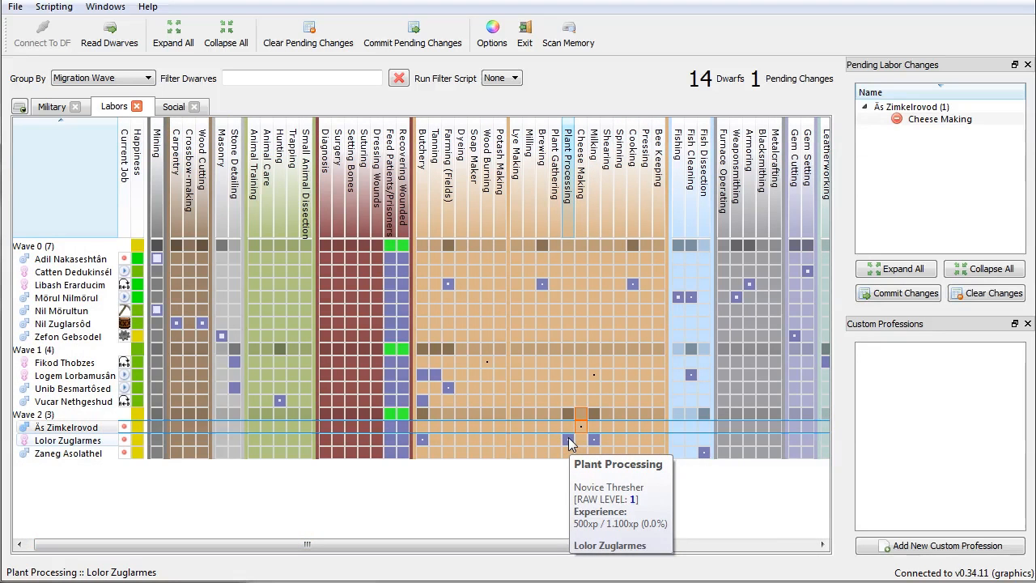
mouse_move(473, 448)
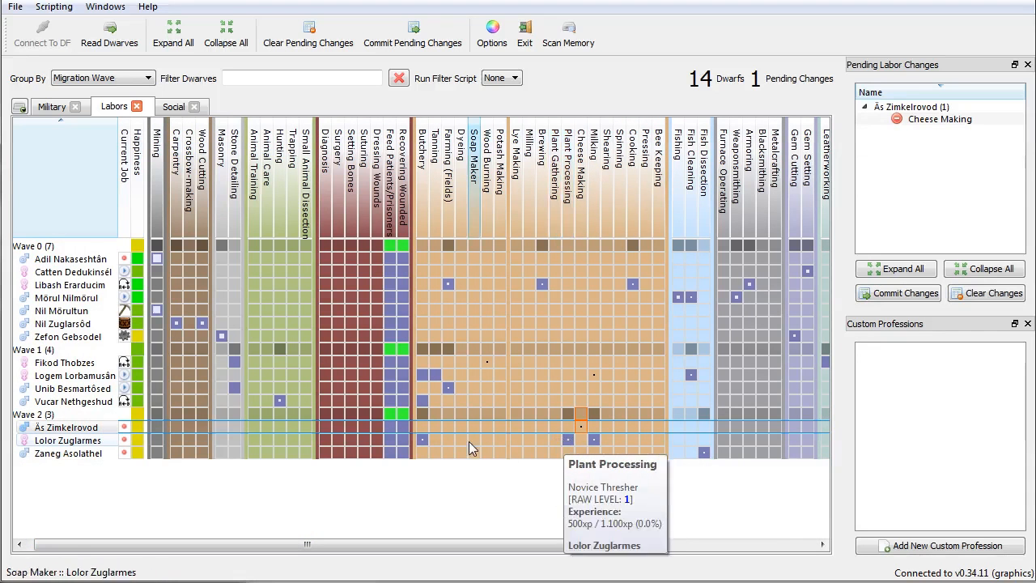
mouse_move(422, 445)
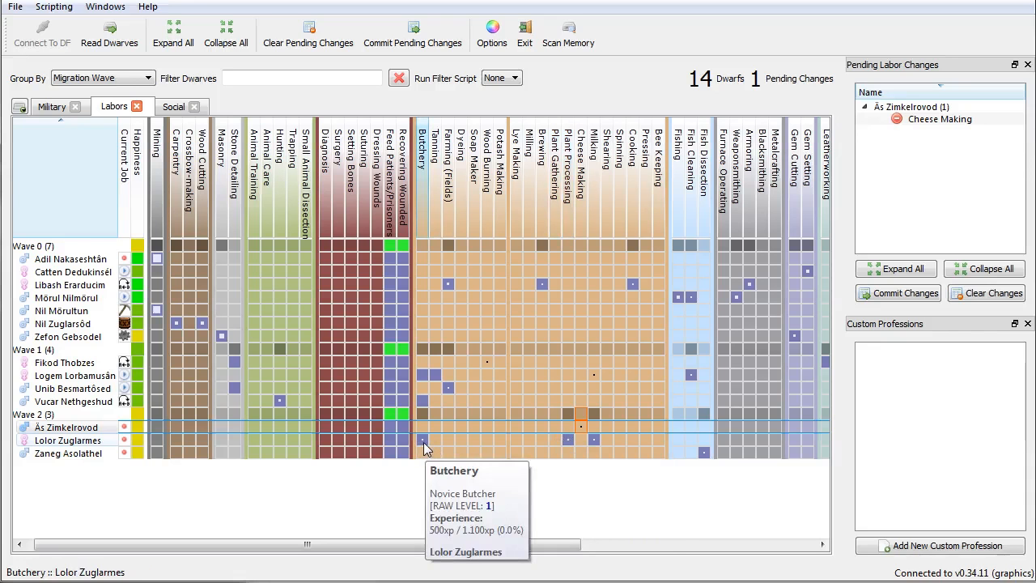
mouse_move(427, 405)
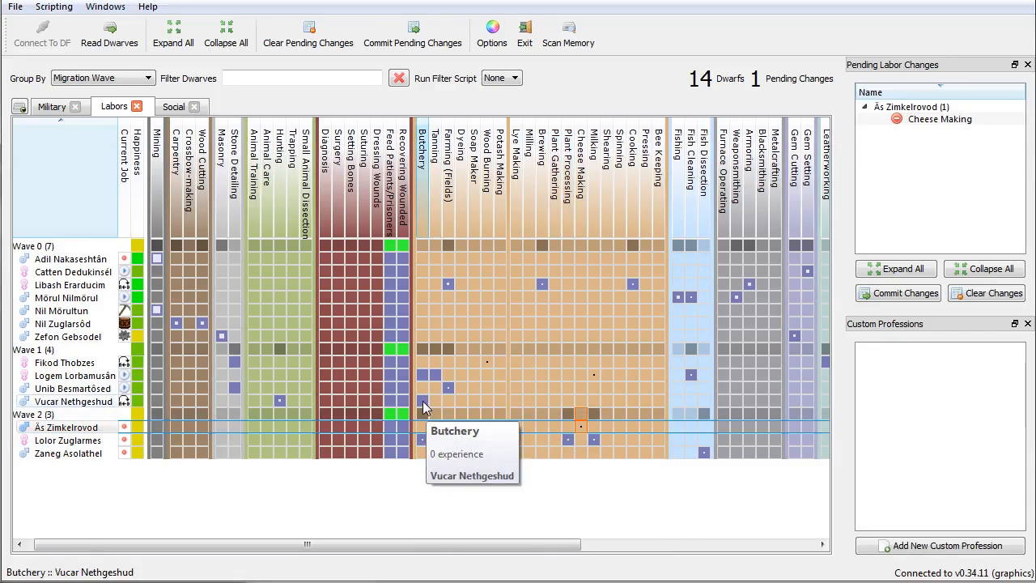
Step: Remove Butchery from Vucar Nethgeshud; give Zaneg Asolathel Fish Cleaning and Fishing
click(420, 400)
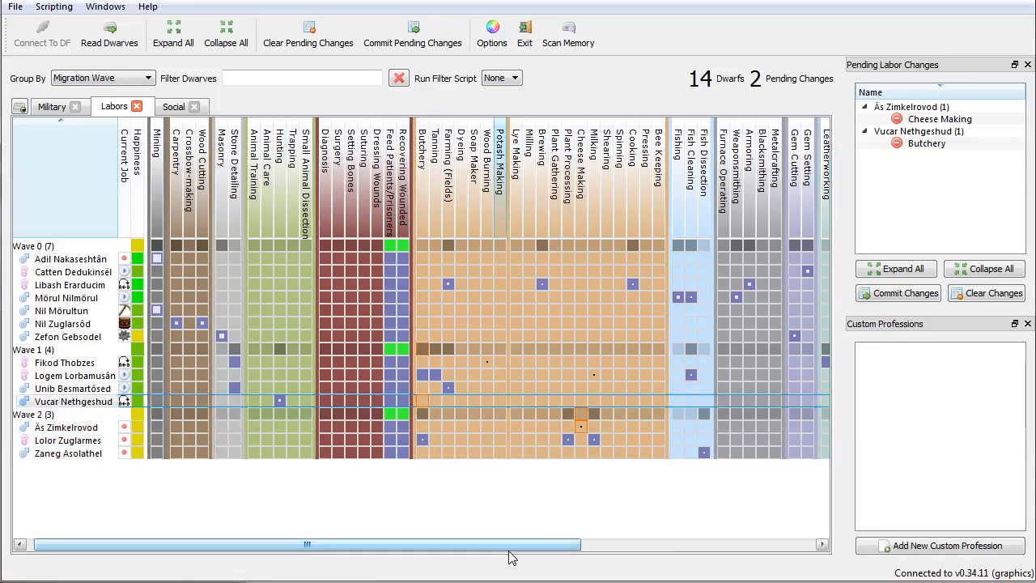
mouse_move(518, 555)
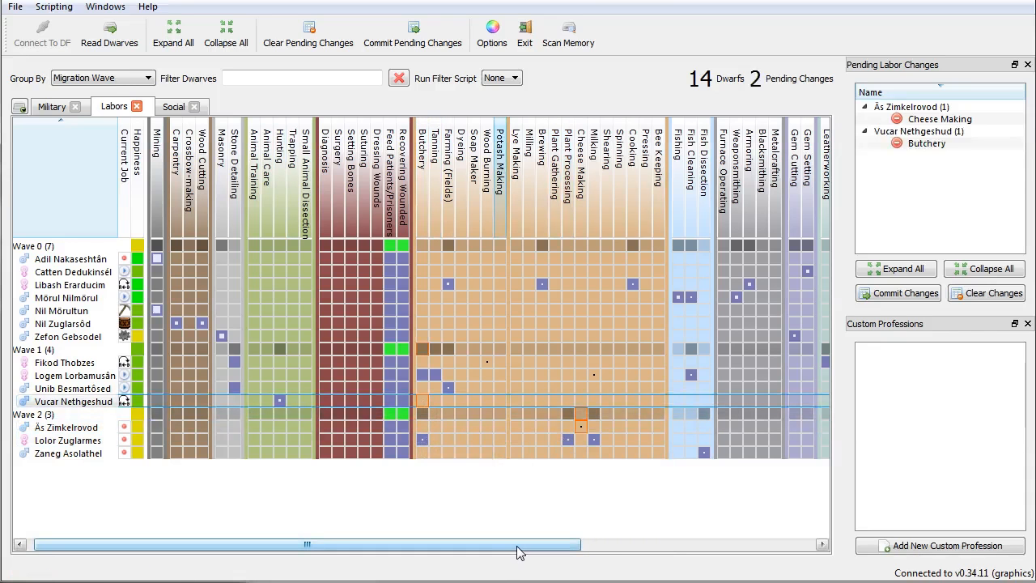
scroll(right, 3)
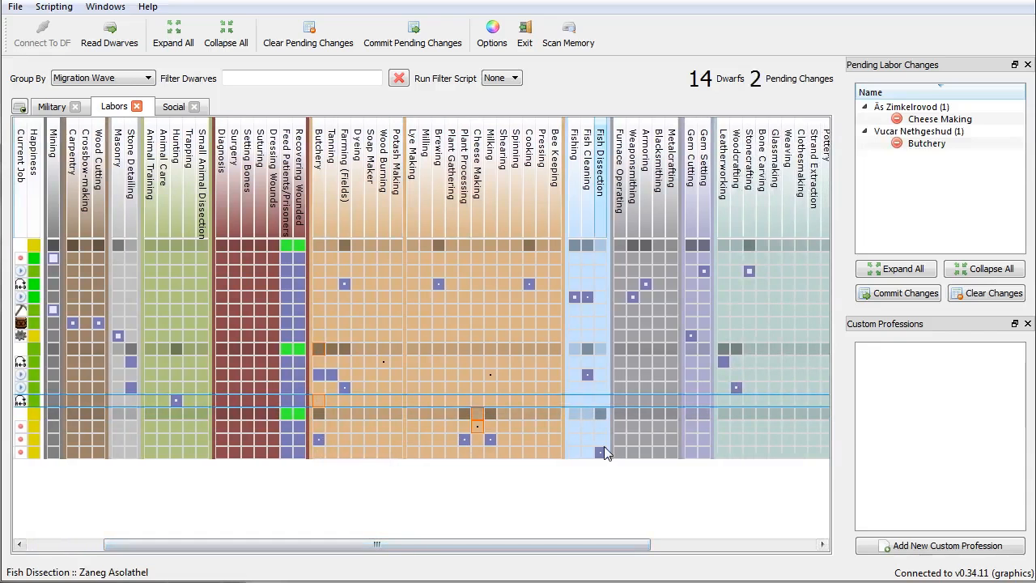
mouse_move(594, 453)
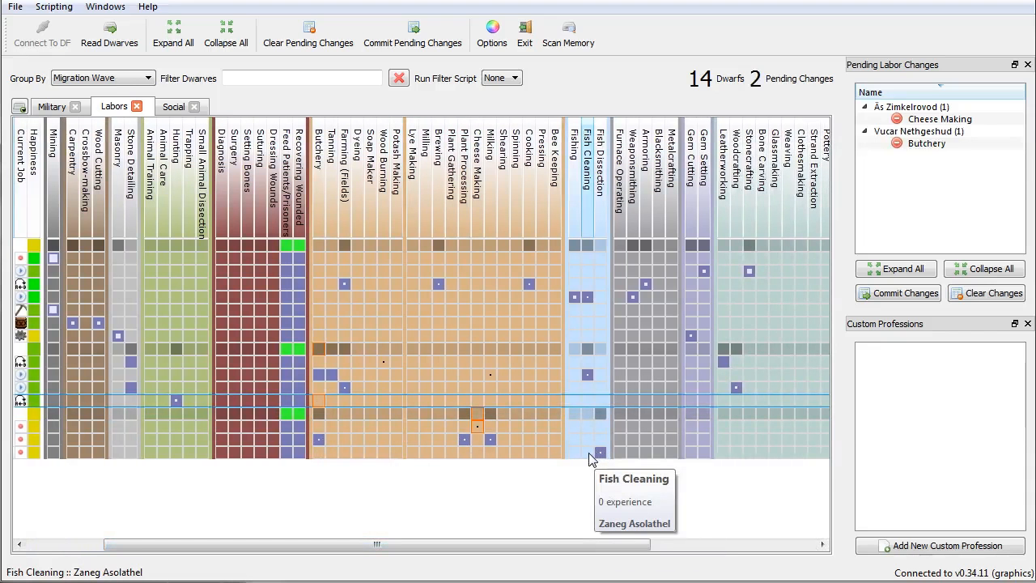
click(599, 451)
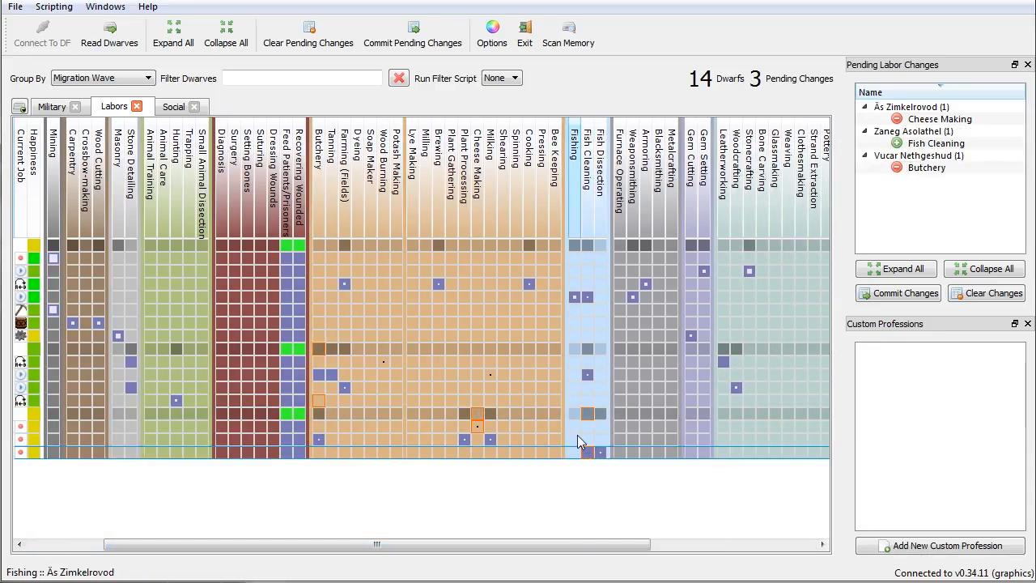
mouse_move(574, 297)
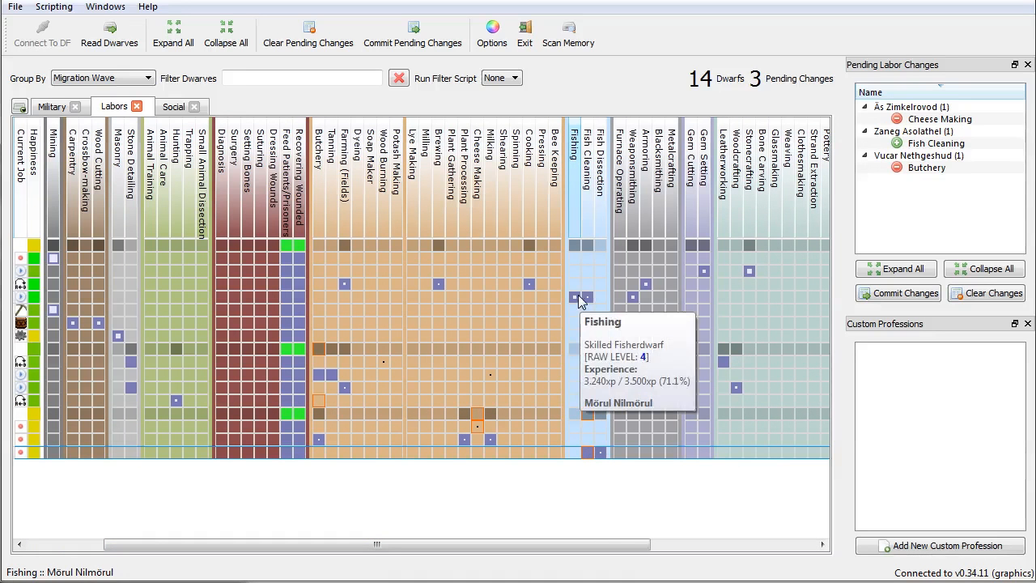
mouse_move(633, 308)
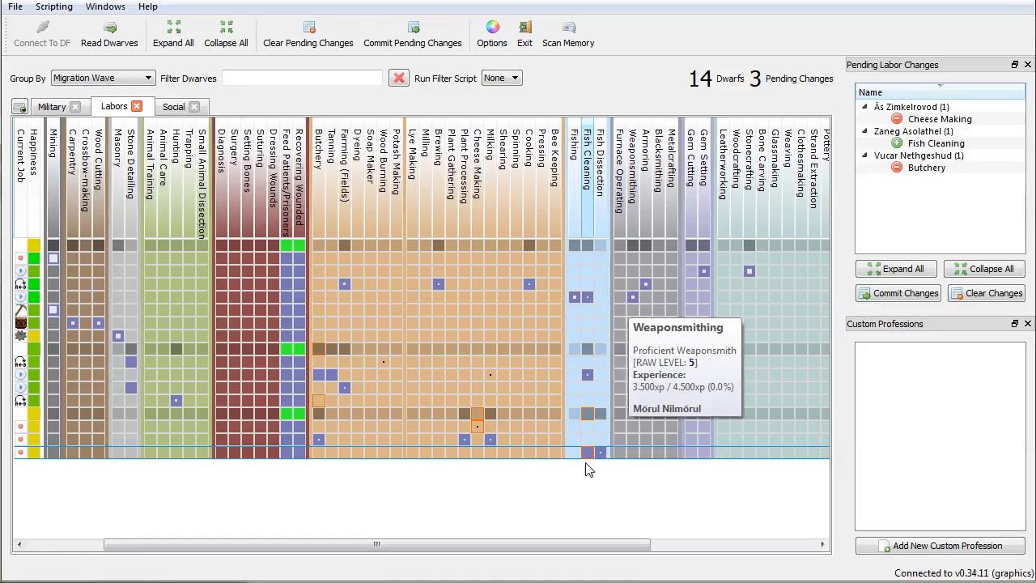
click(587, 452)
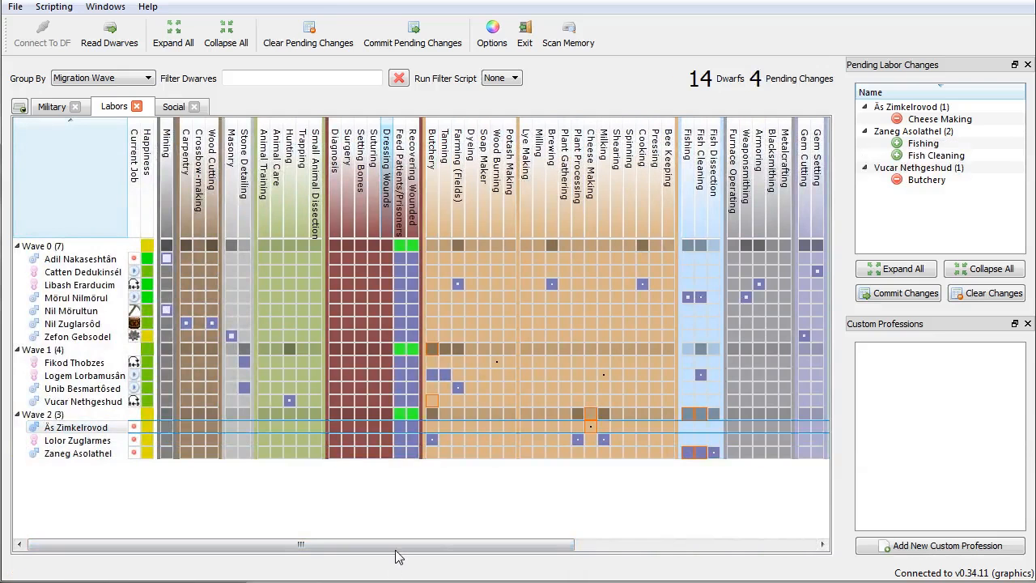
drag(300, 544, 534, 544)
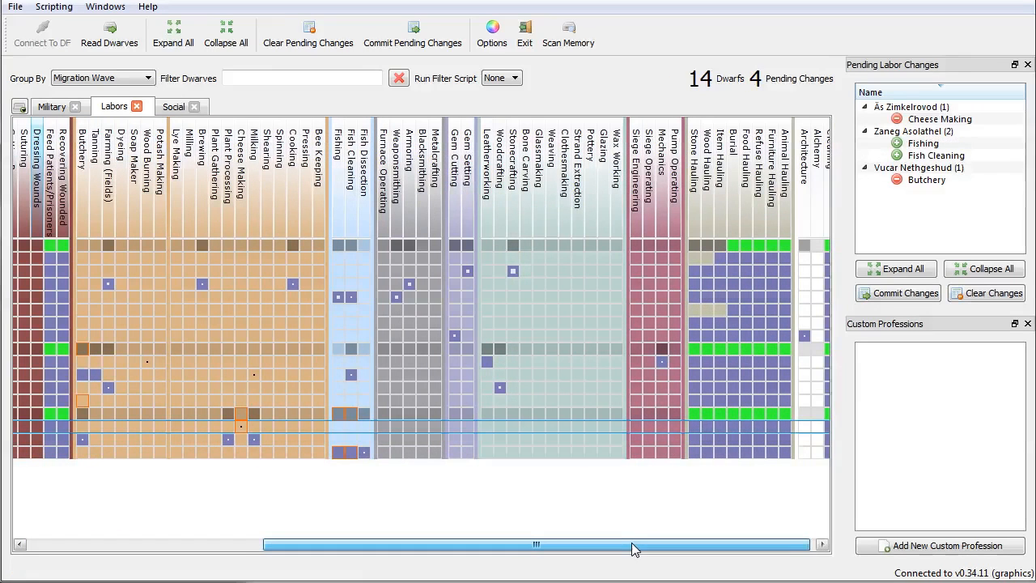
drag(636, 544, 688, 544)
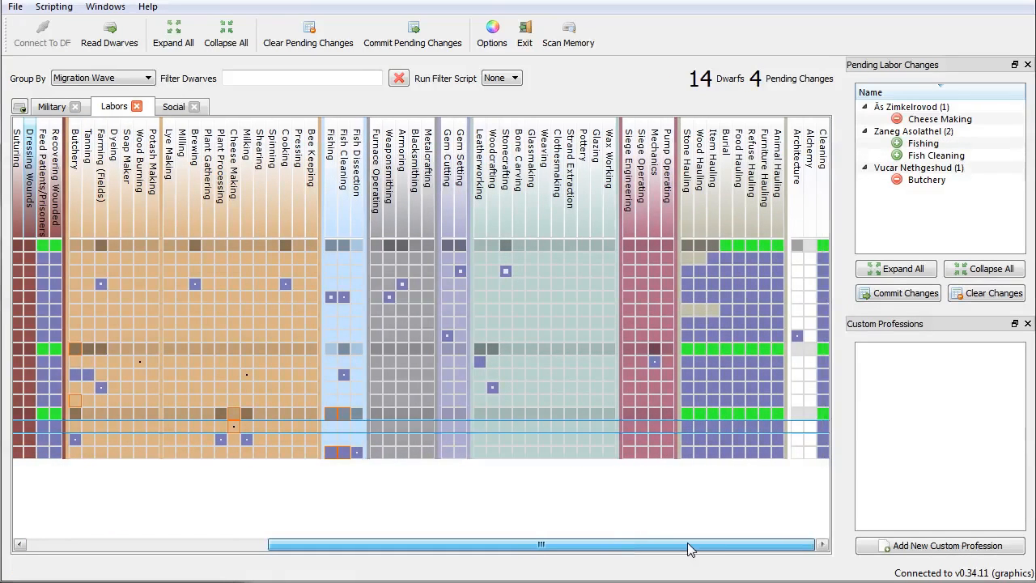
drag(688, 544, 582, 544)
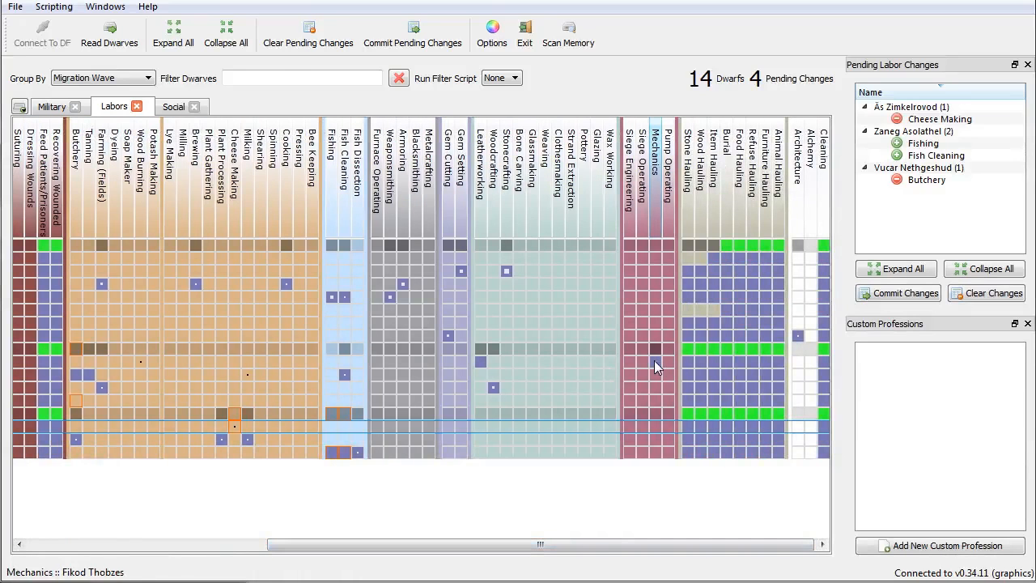
mouse_move(659, 368)
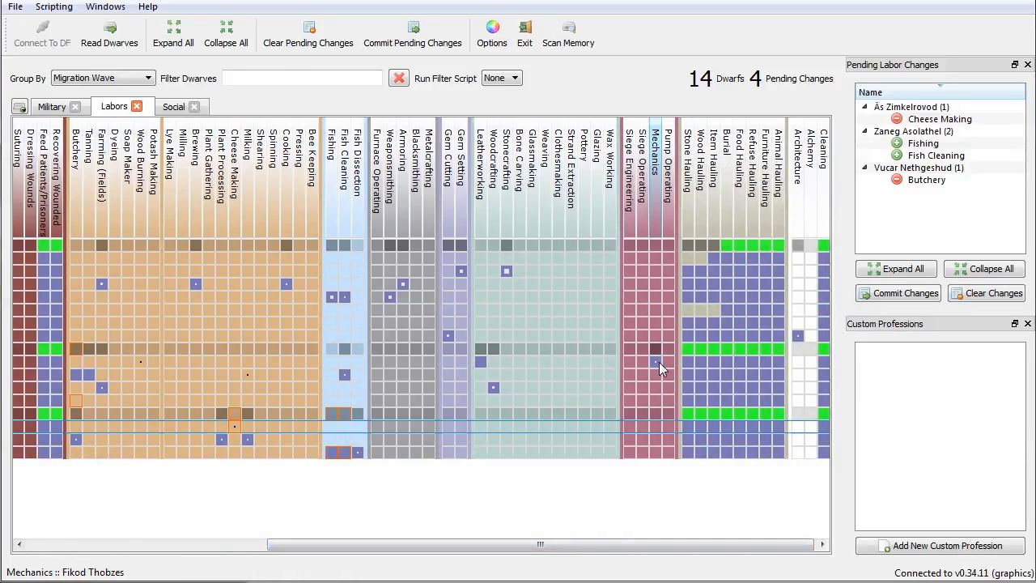
mouse_move(656, 374)
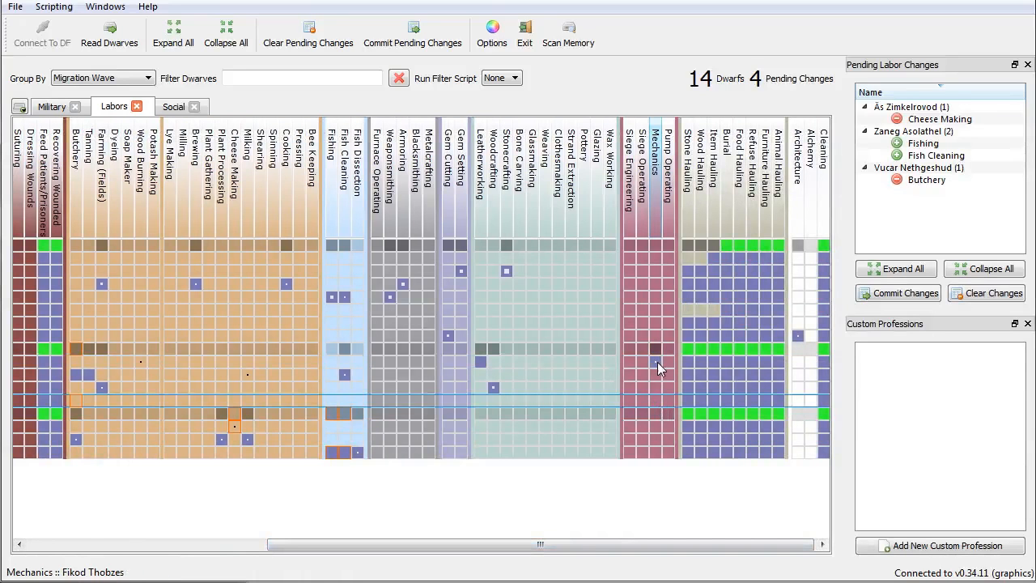
mouse_move(655, 364)
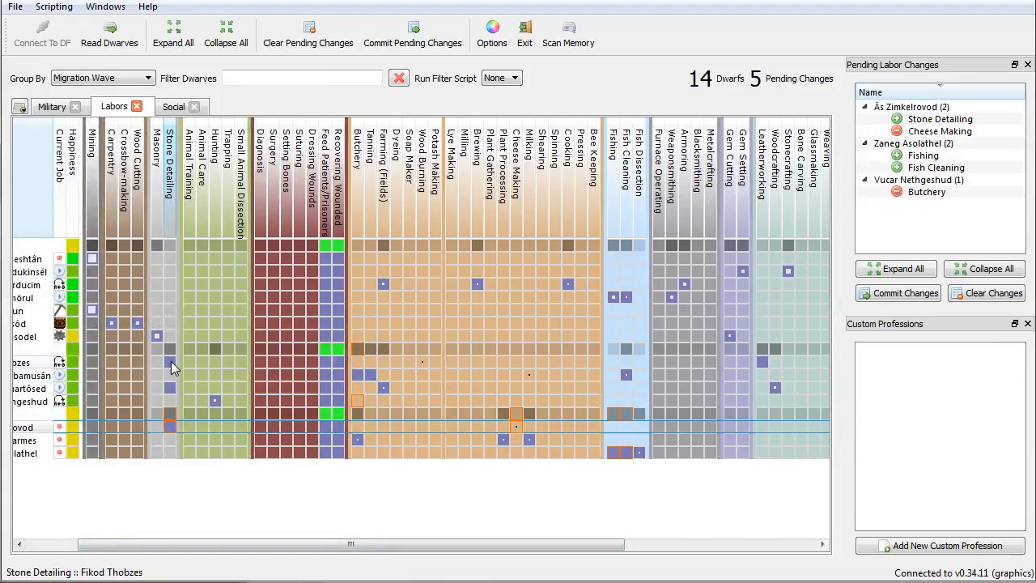
mouse_move(170, 435)
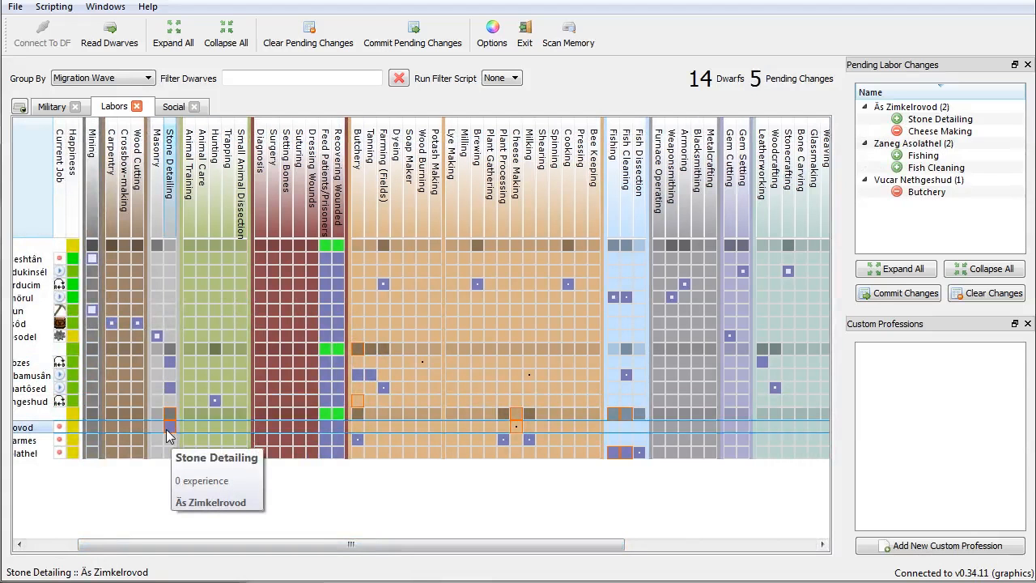
mouse_move(492, 527)
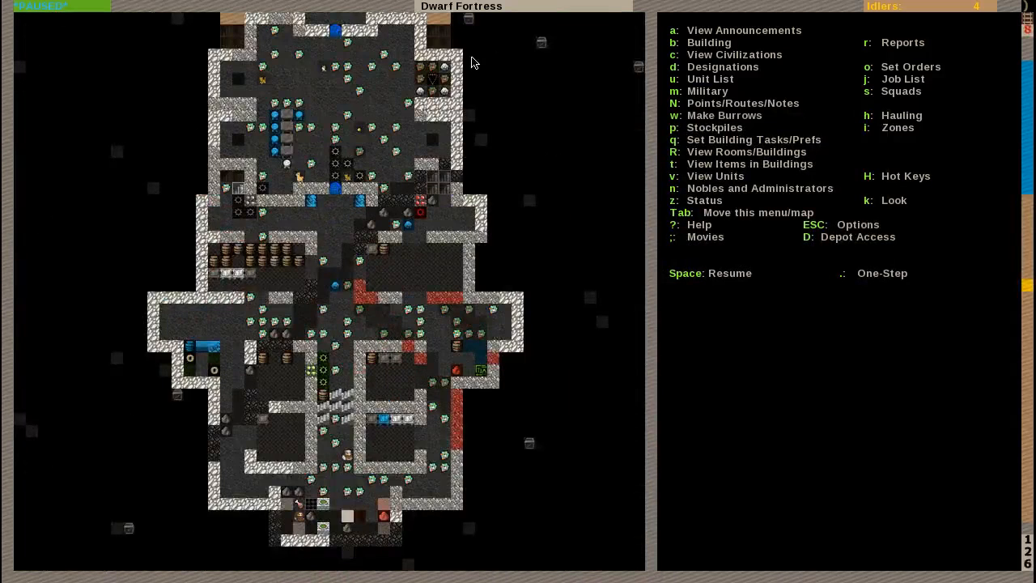
Step: Move the view down to the level with two small blue-edged chambers
scroll(down, 3)
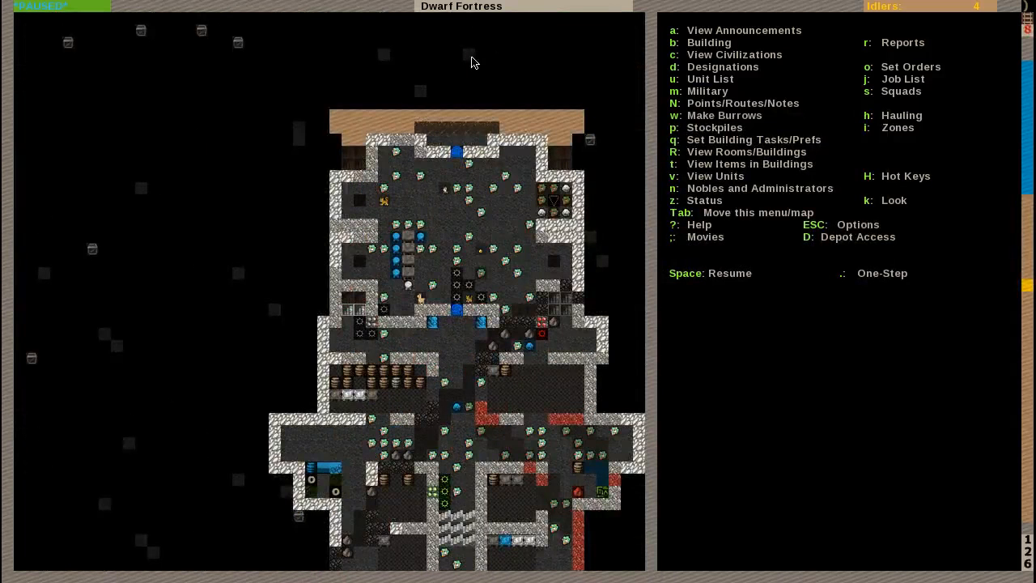
key(d)
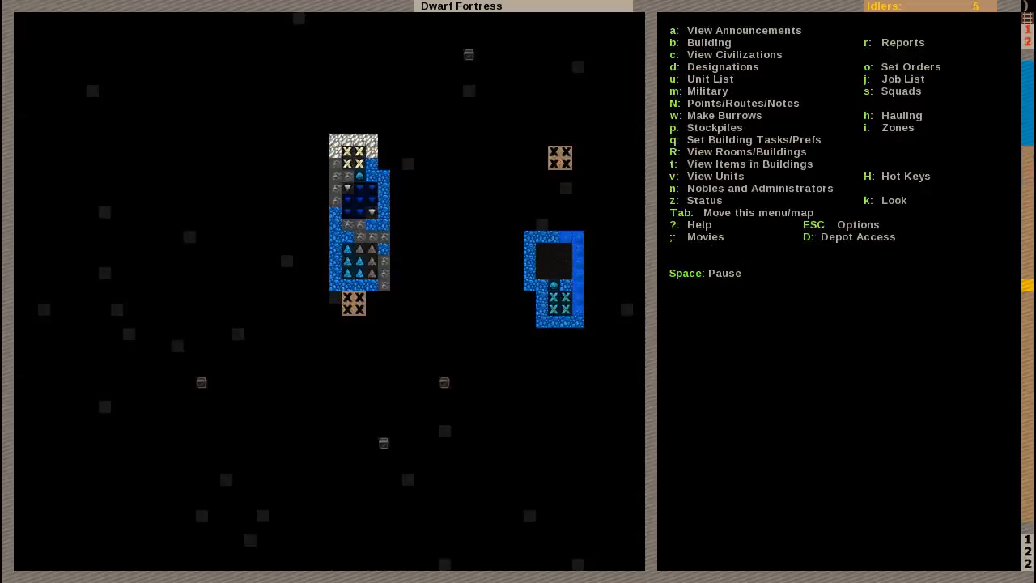
Step: Descend to the deeper level with the orange ramp strip and struck orthoclase
key(d)
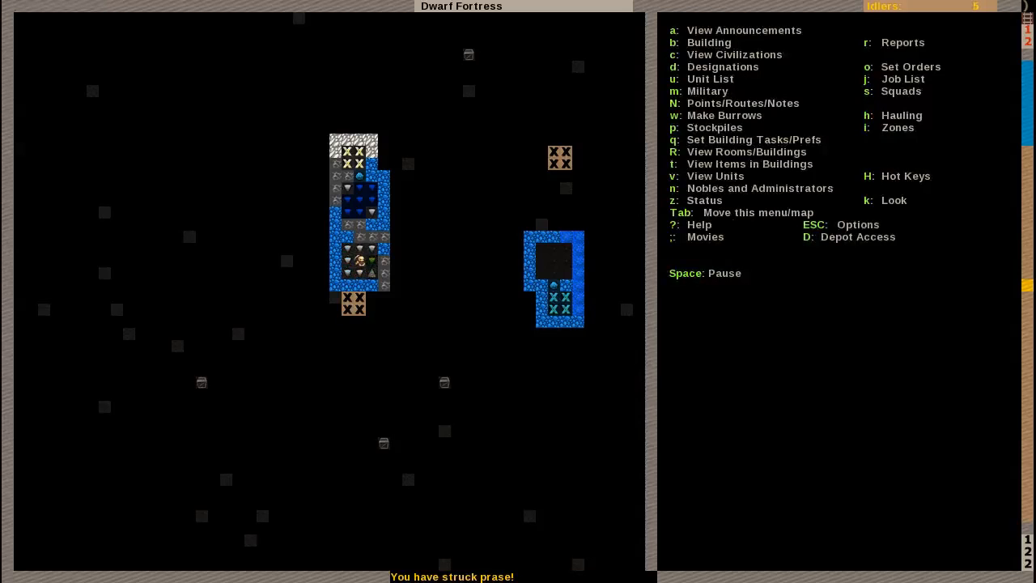
key(d)
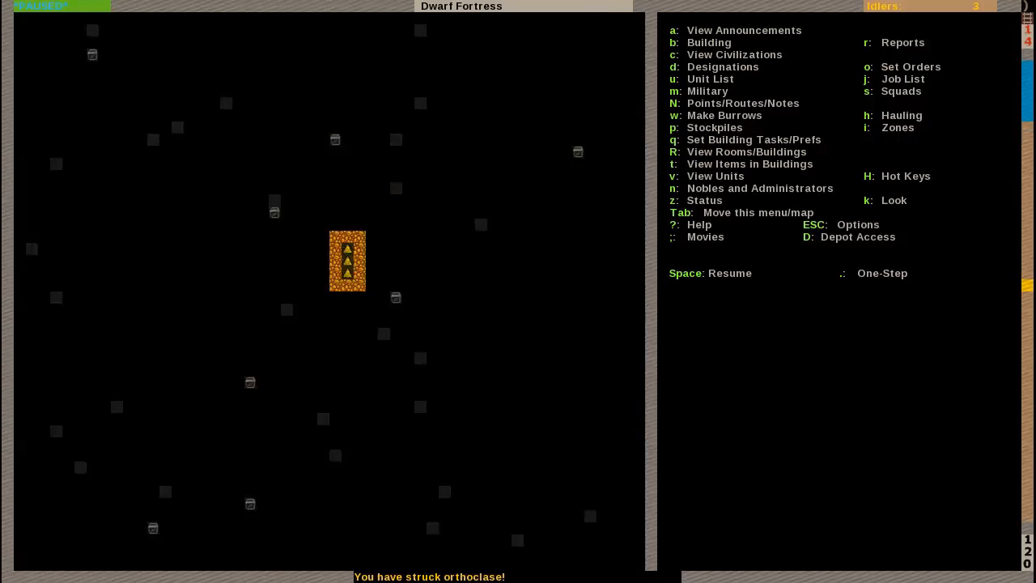
key(d)
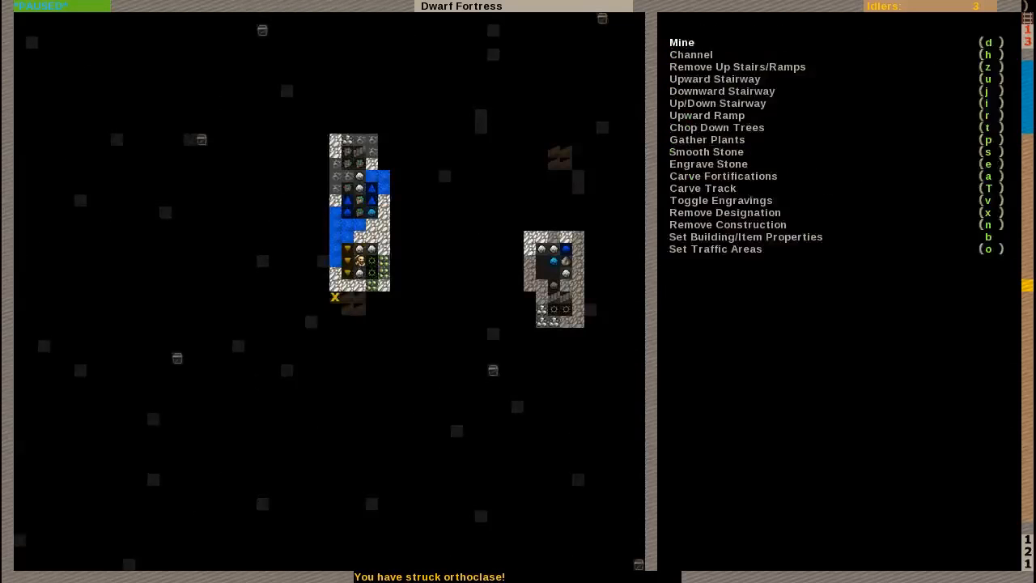
key(x)
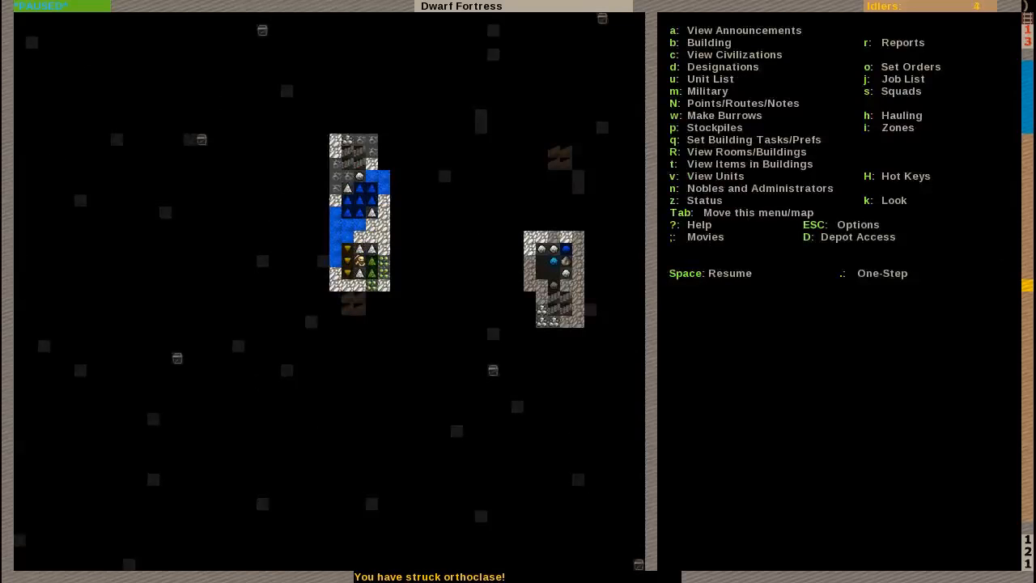
key(Space)
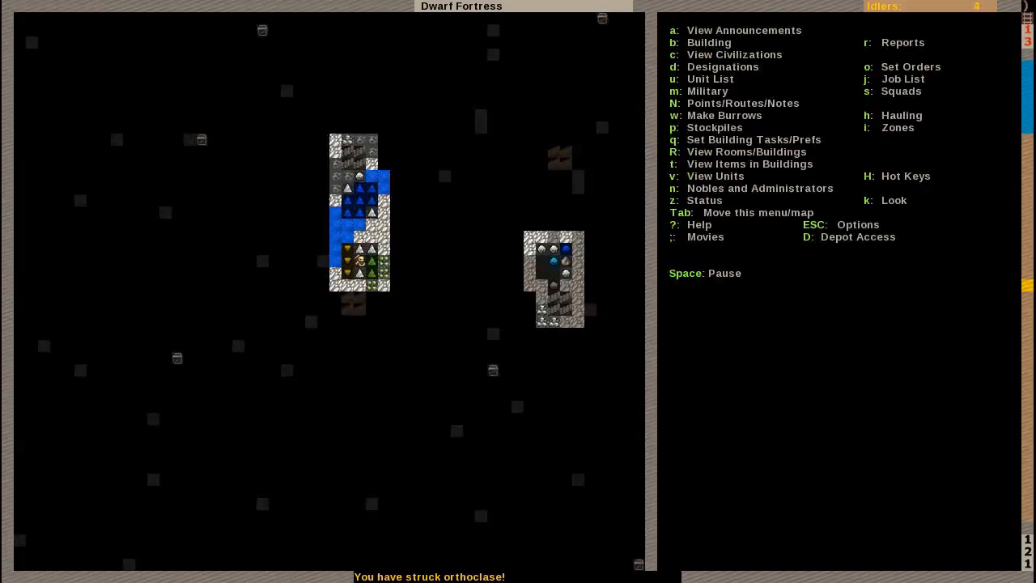
key(space)
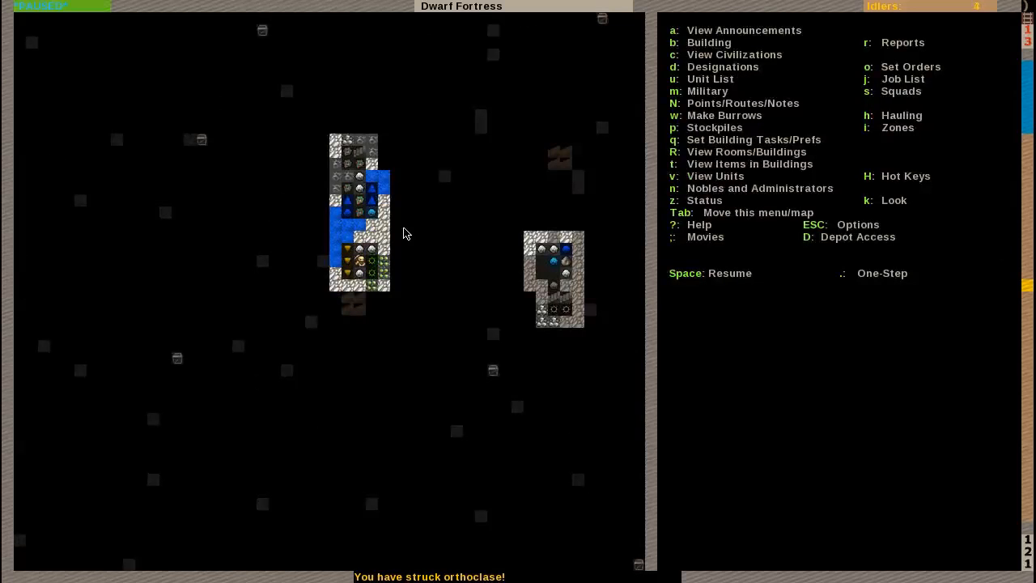
key(d)
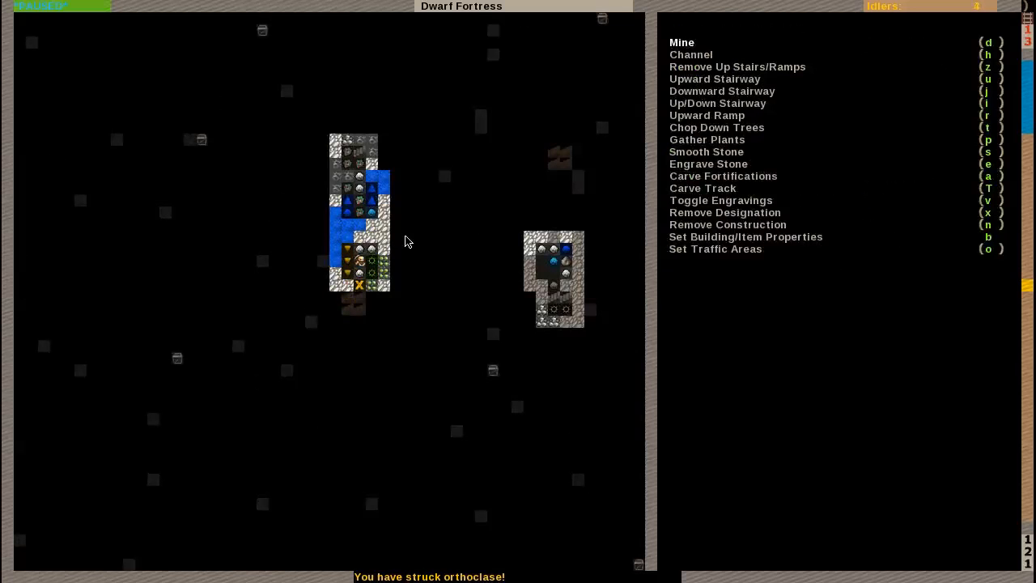
key(Escape)
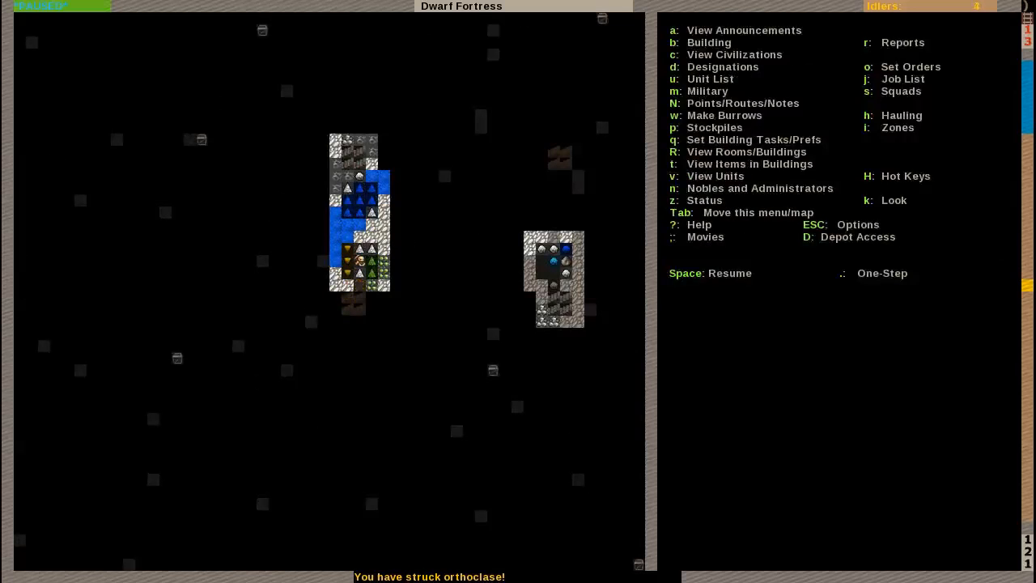
key(space)
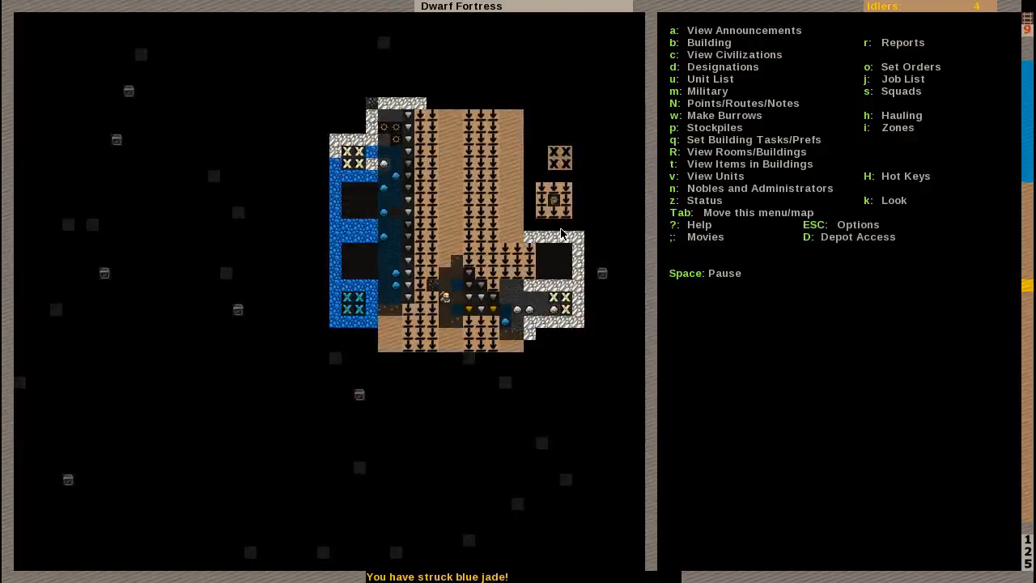
Step: Show the item designation options: reclaim, forbid, melt, dump and hide
key(Space)
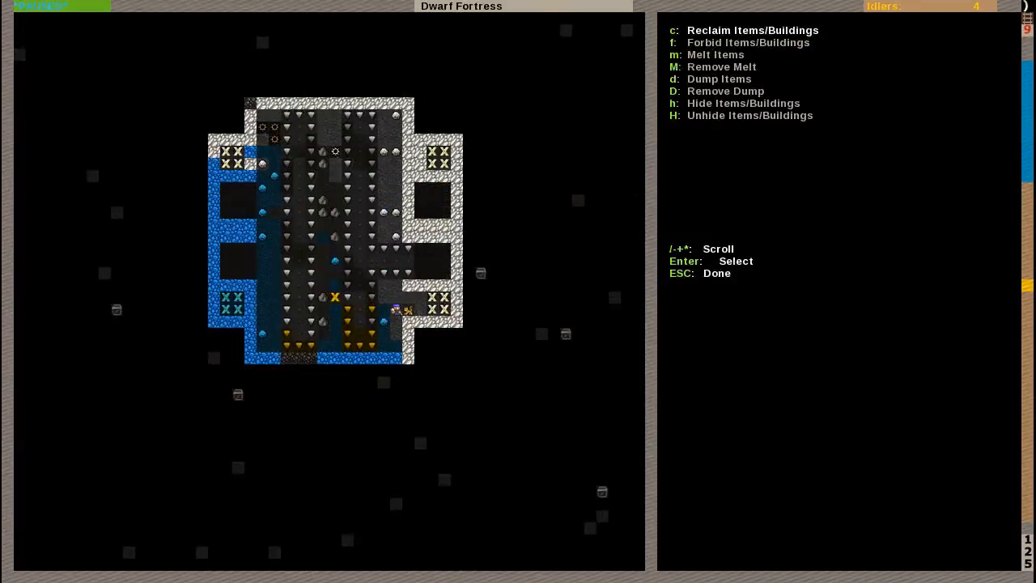
Step: Mark the loose stones across the carved hall for dumping
key(d)
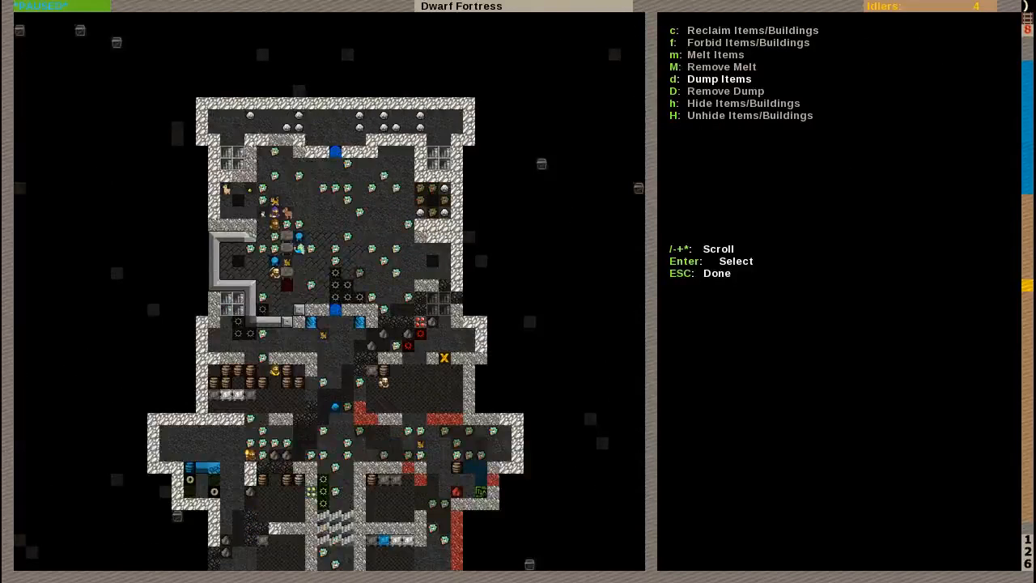
scroll(down, 3)
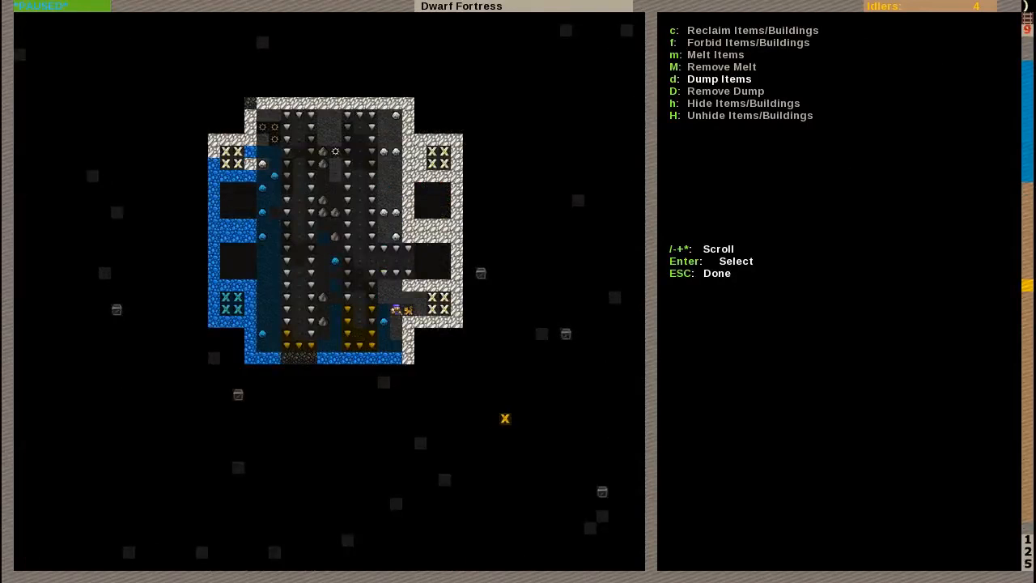
scroll(down, 3)
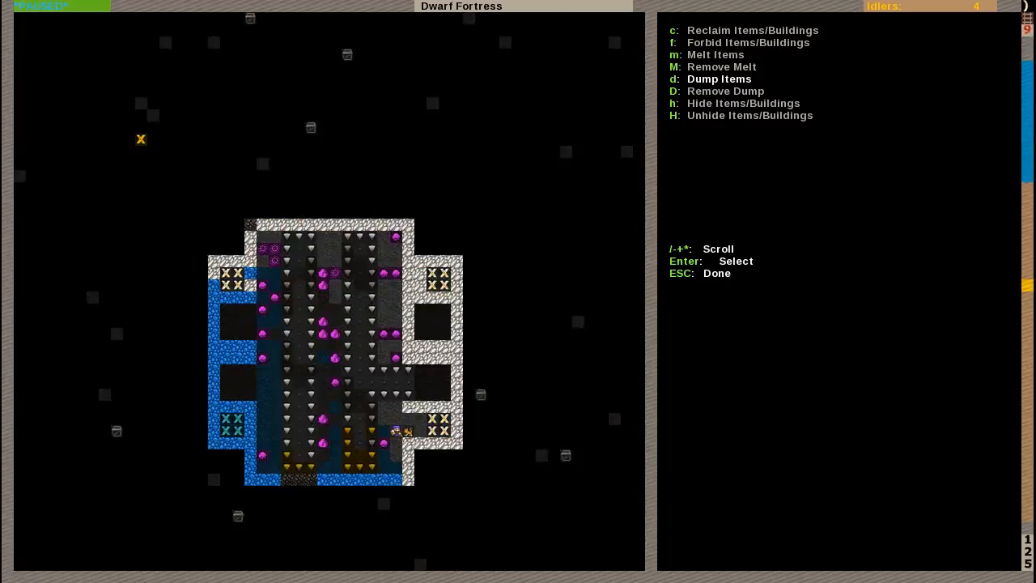
key(Escape)
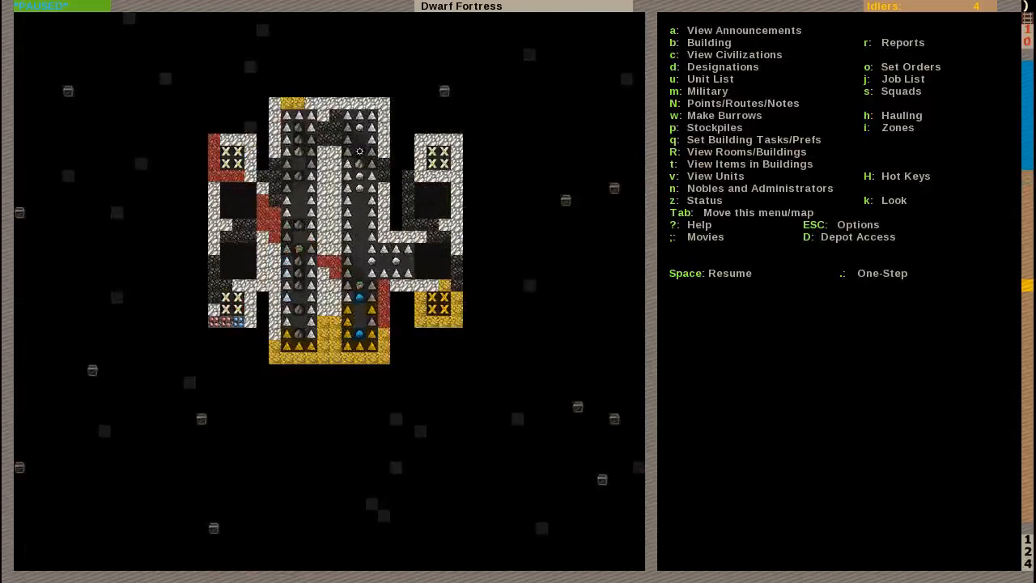
scroll(down, 3)
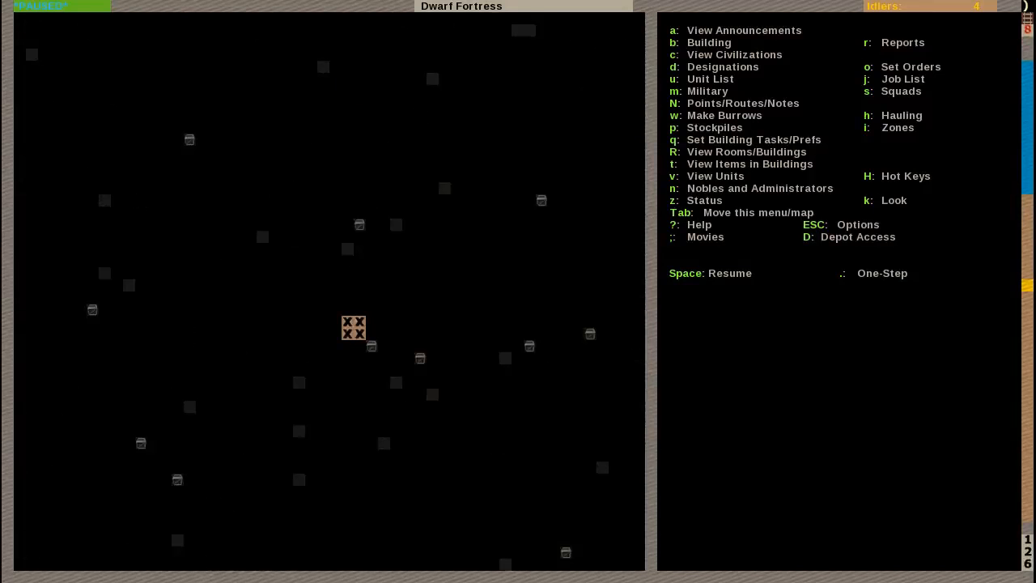
Step: Bring up digging designations and view the upper level with workshops and stockpiles
key(d)
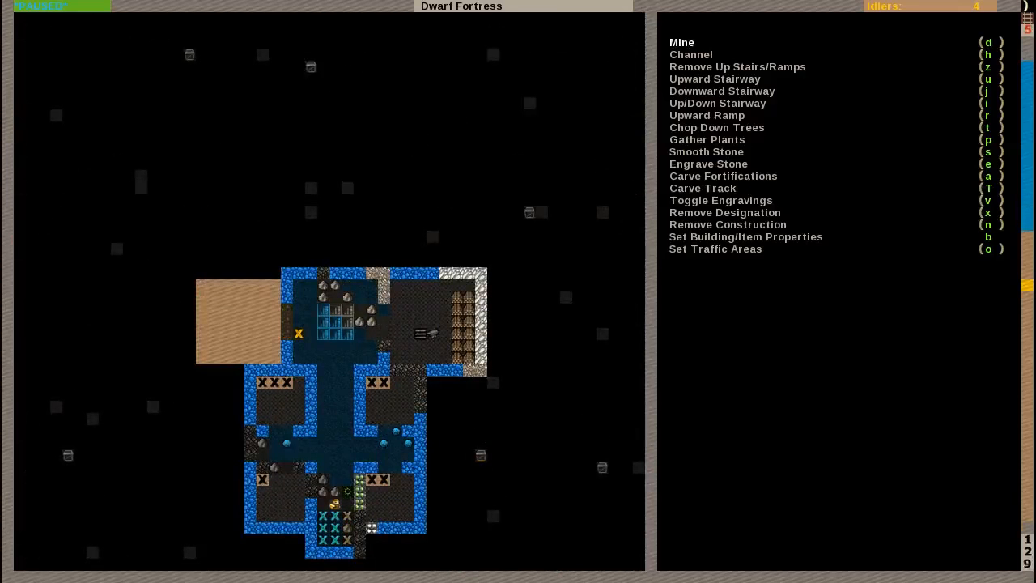
scroll(down, 3)
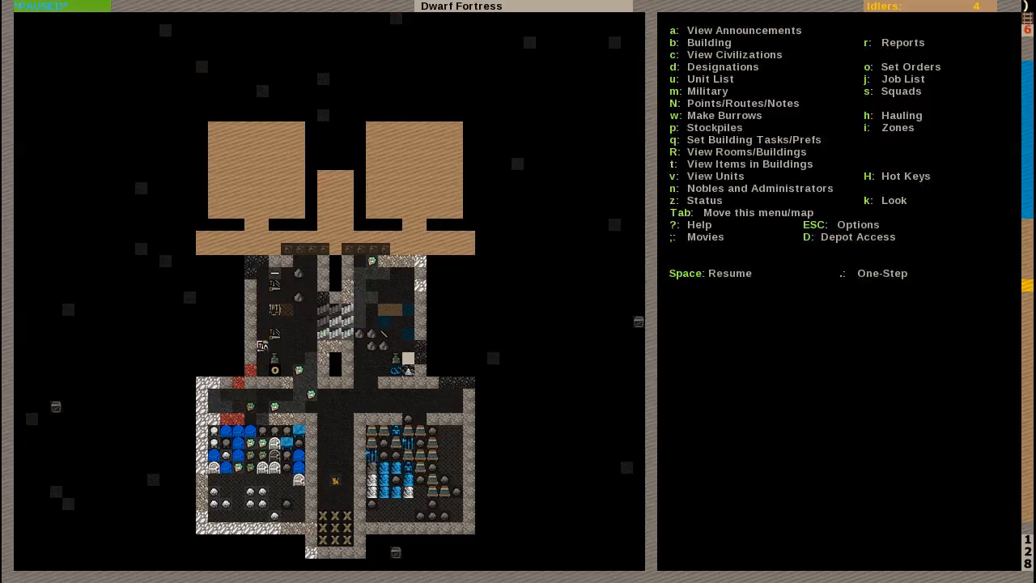
key(space)
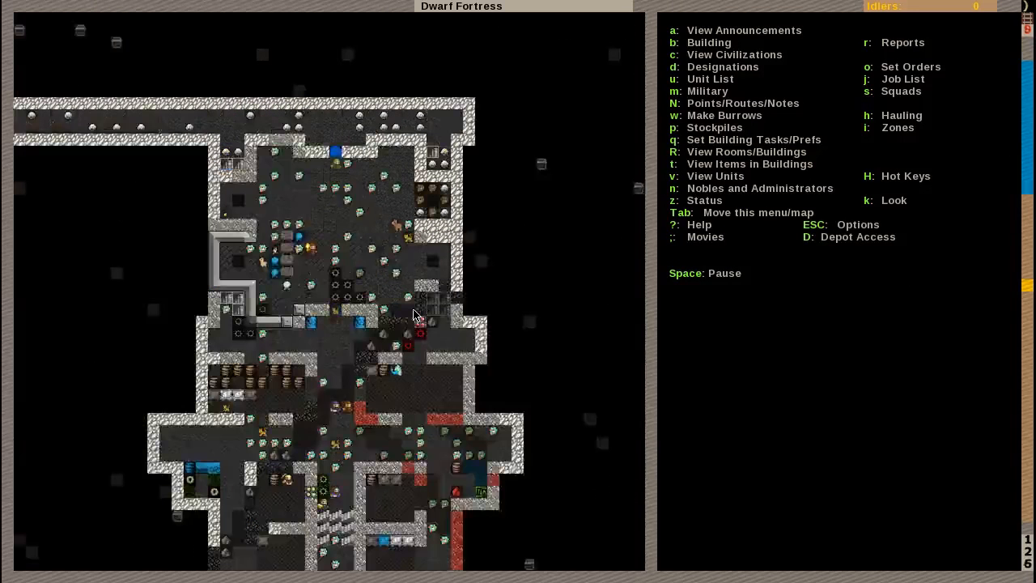
key(space)
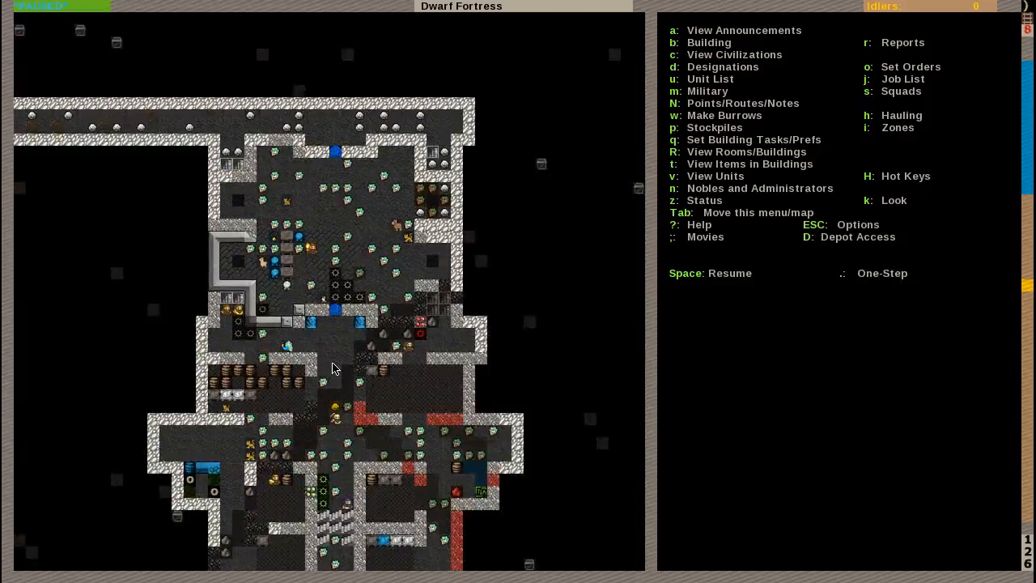
mouse_move(235, 320)
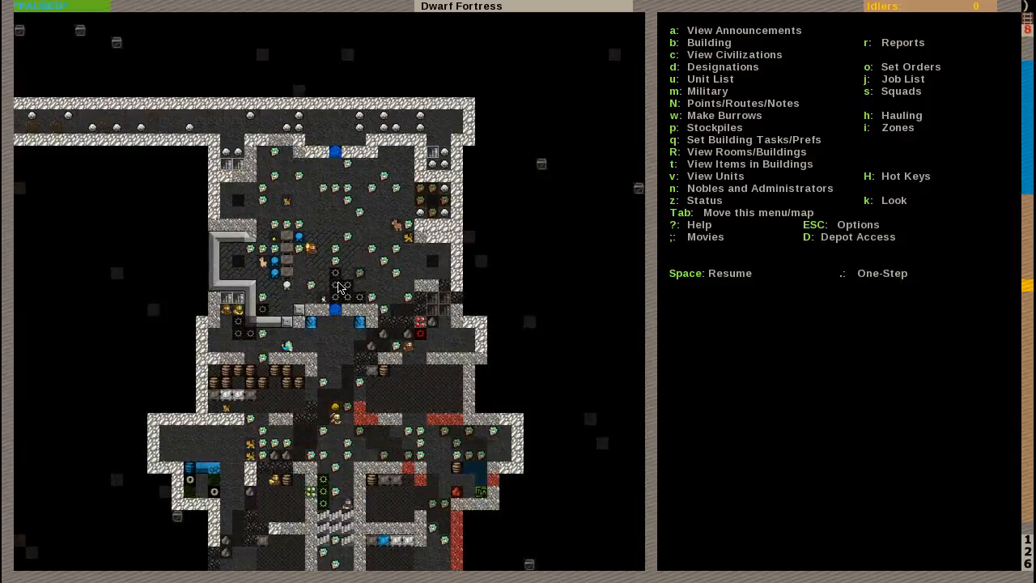
scroll(down, 3)
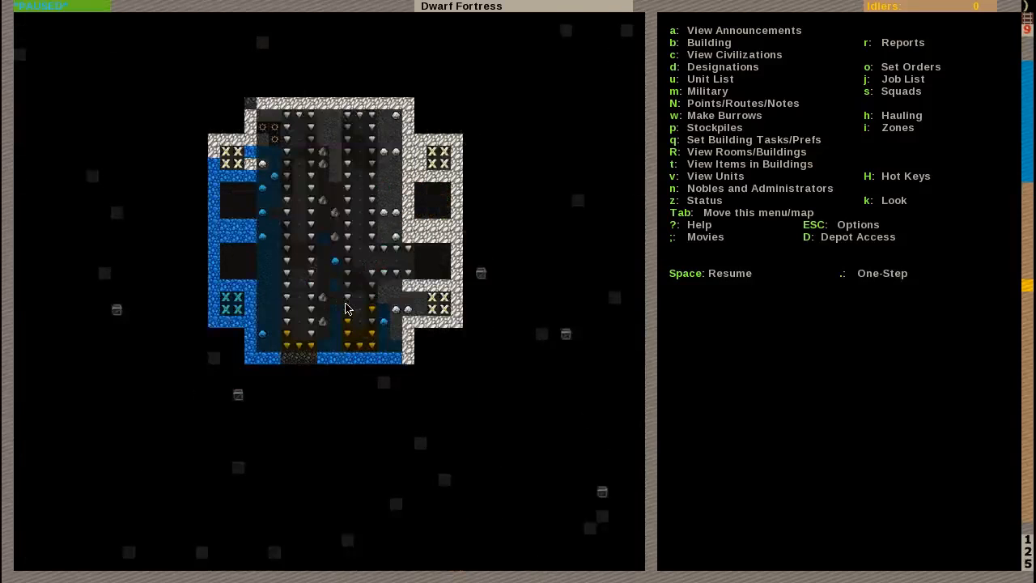
key(space)
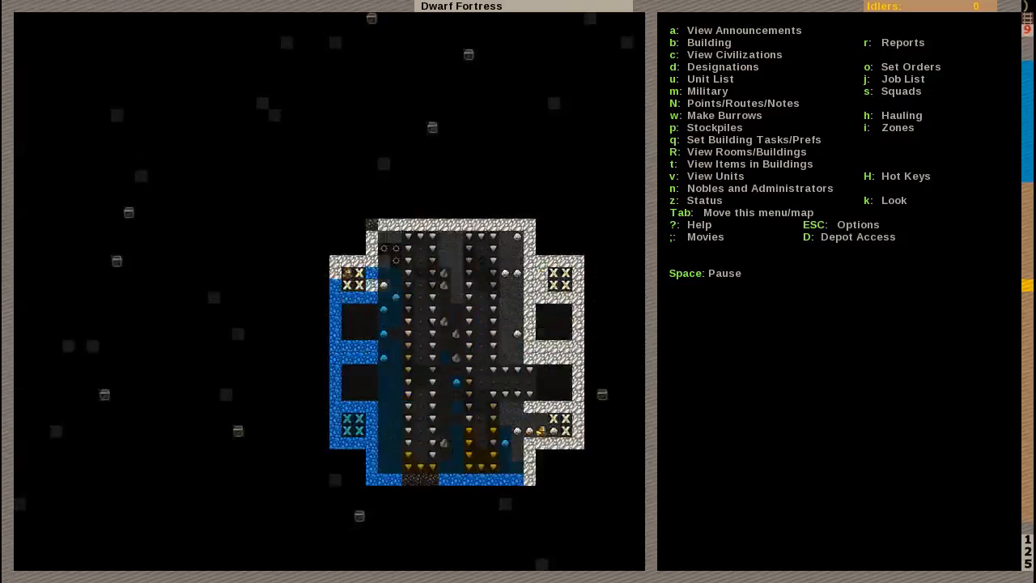
Step: Scroll to the surface by the entrance tunnel where the hunter met a dingo
scroll(up, 3)
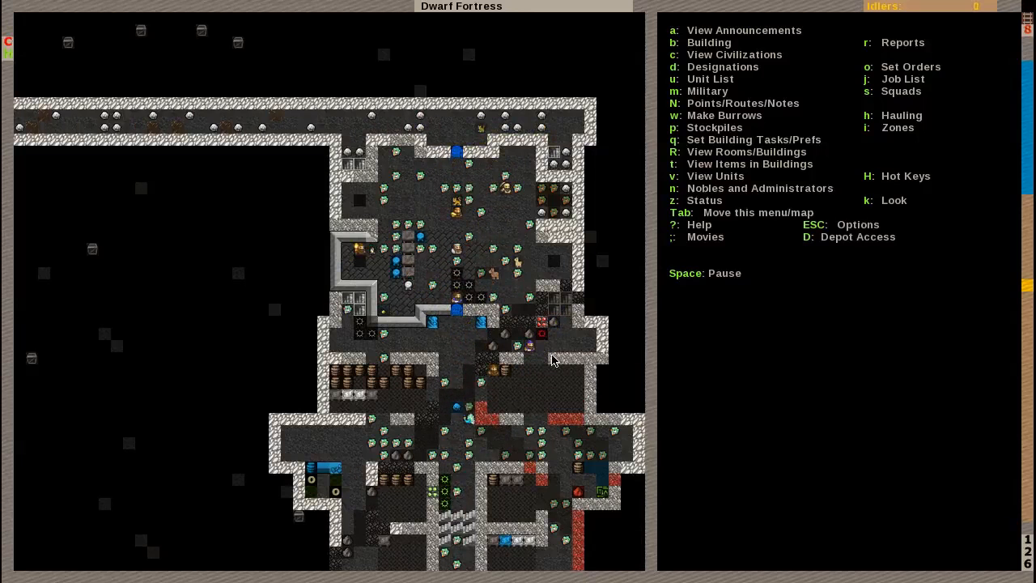
scroll(down, 3)
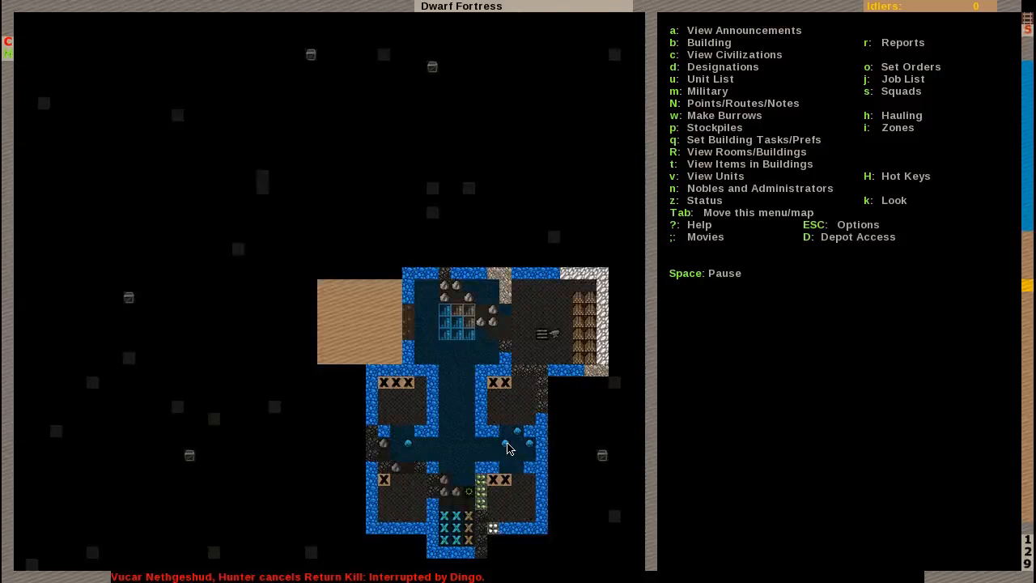
mouse_move(509, 370)
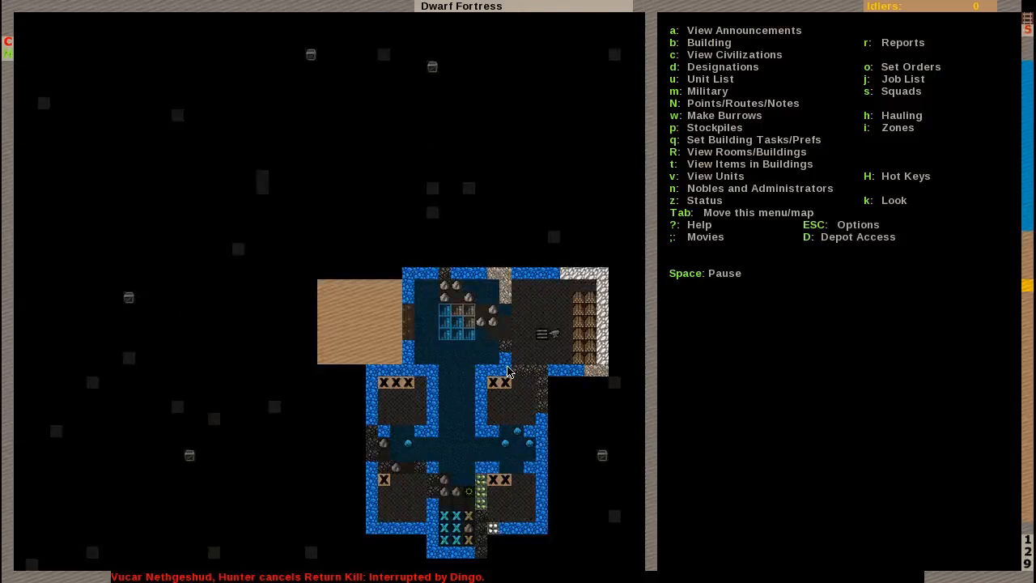
mouse_move(508, 506)
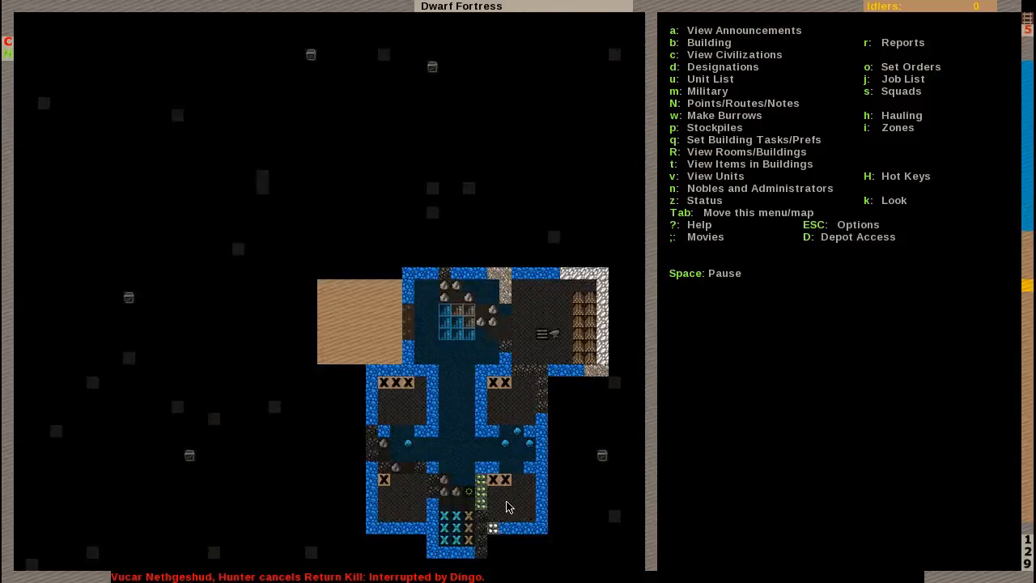
mouse_move(482, 404)
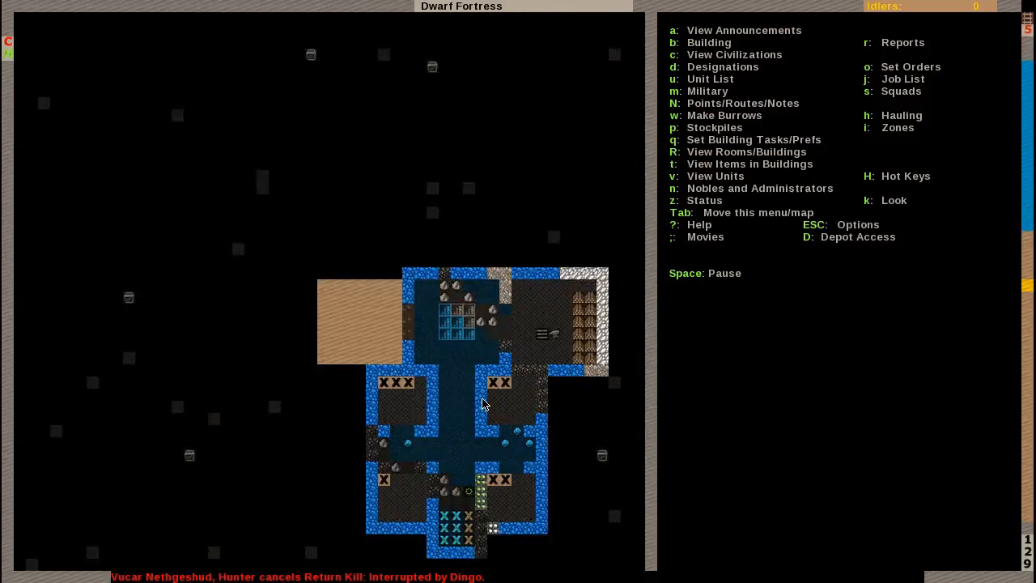
mouse_move(496, 437)
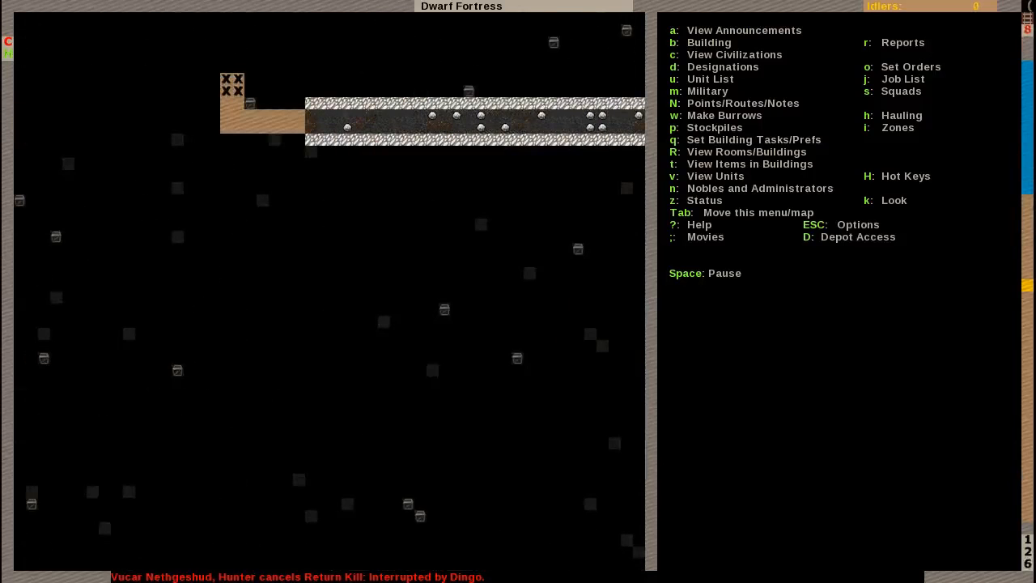
Step: Move to the cliff-edge surface and read the hunter's combat reports about the dingo and fox
scroll(down, 3)
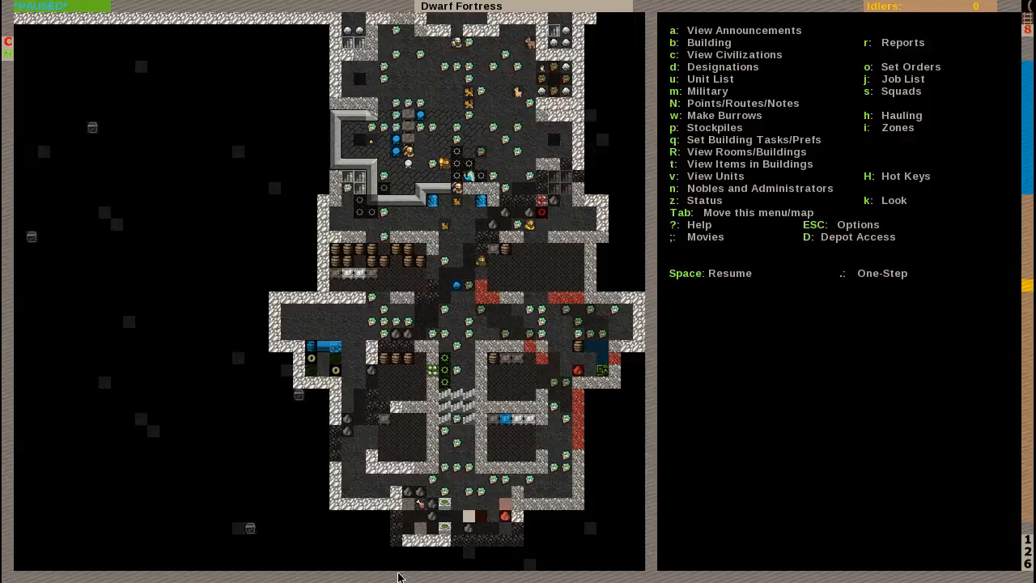
key(a)
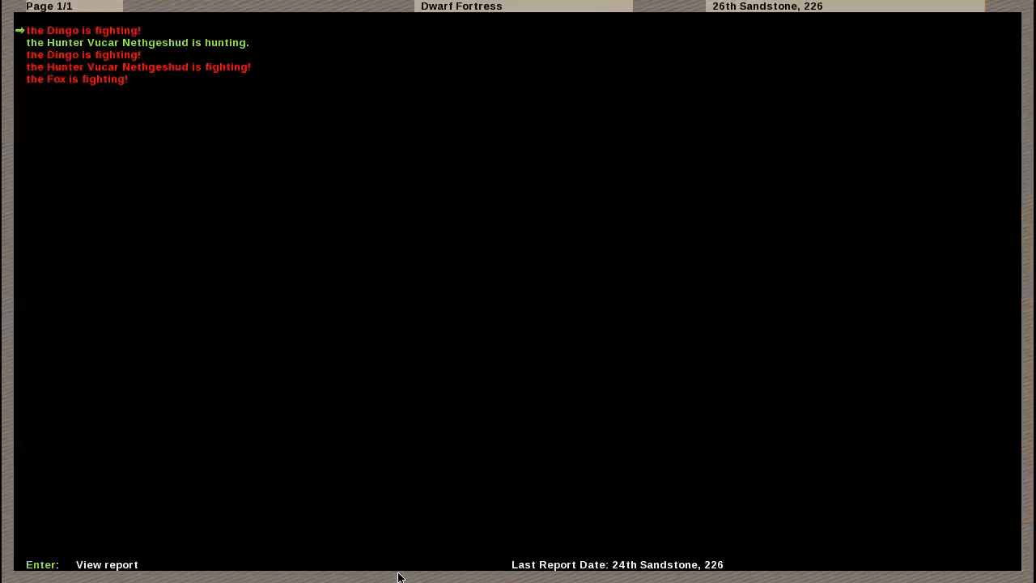
key(Return)
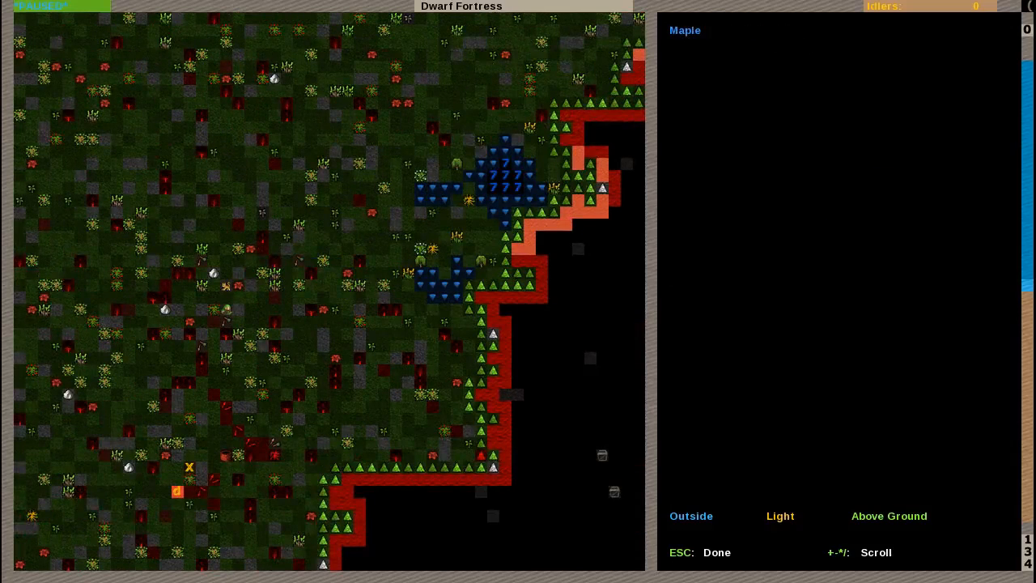
Step: Look at the dingo corpse with bolts, then the tame stray cat, and unpause
key(Escape)
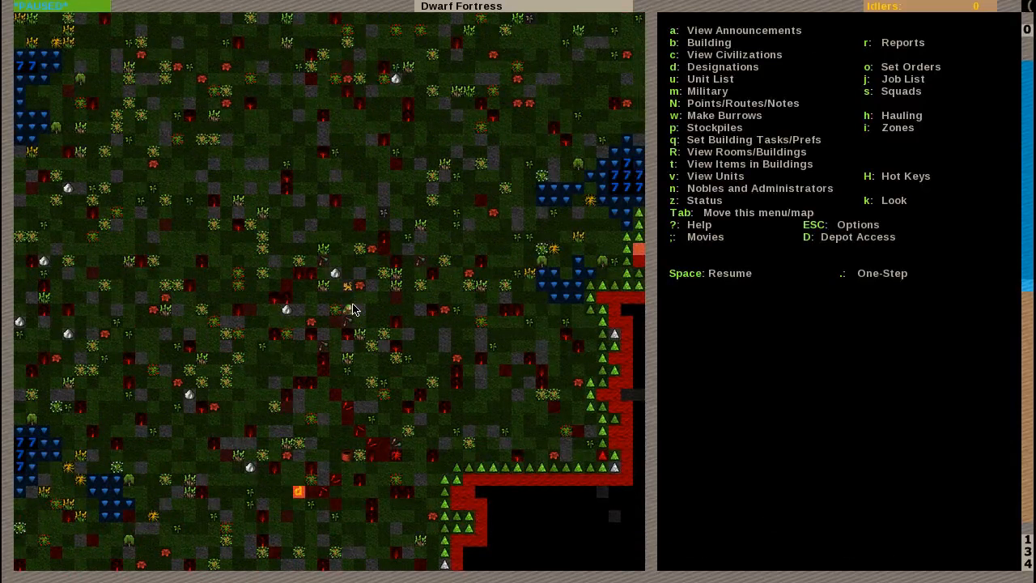
key(k)
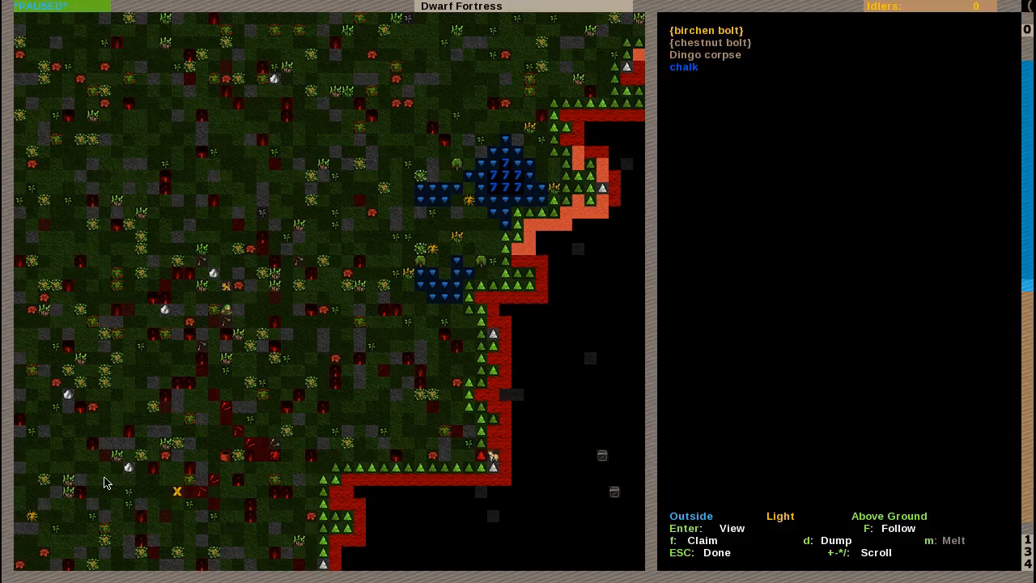
mouse_move(726, 81)
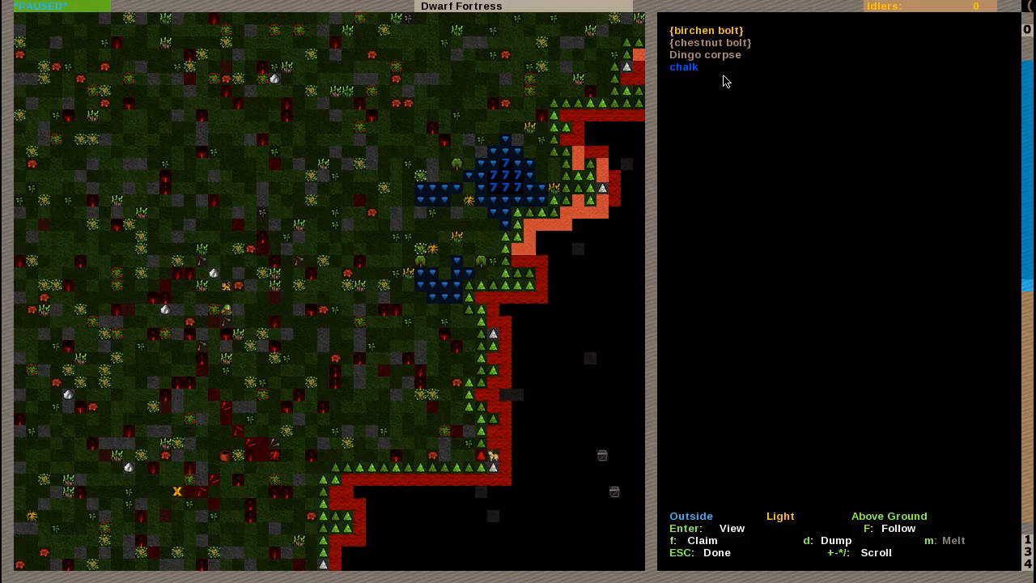
key(Escape)
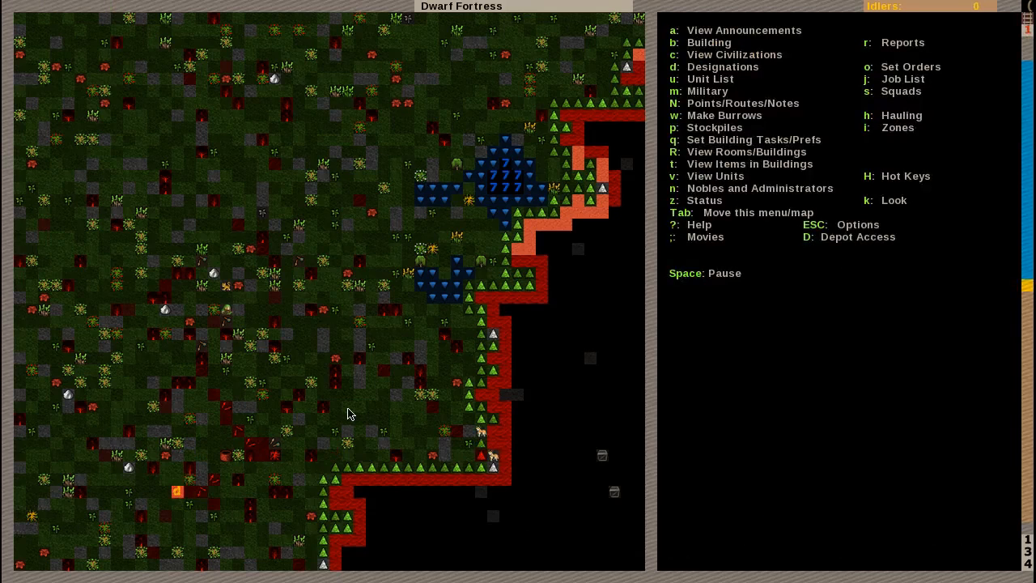
key(k)
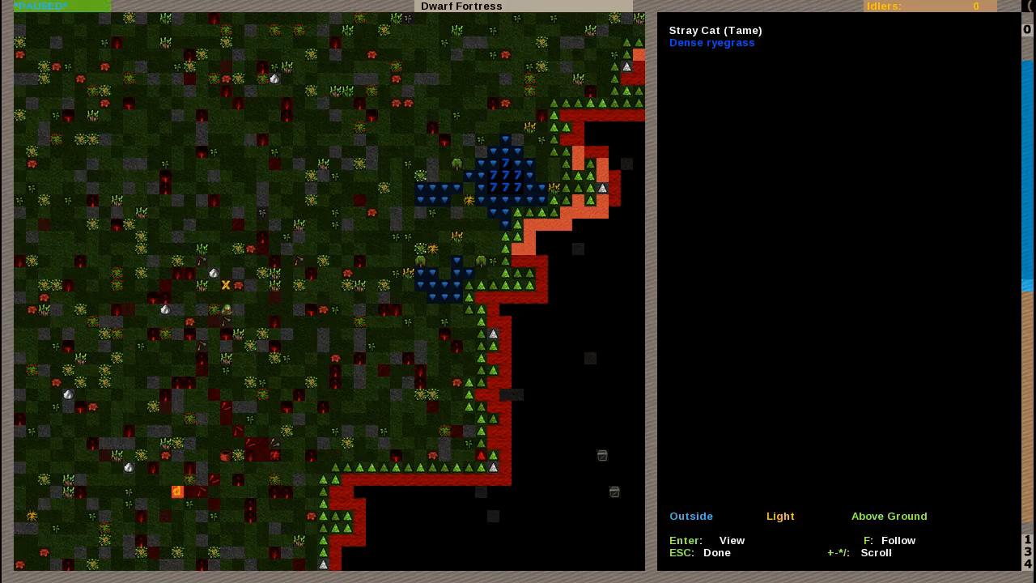
key(Escape)
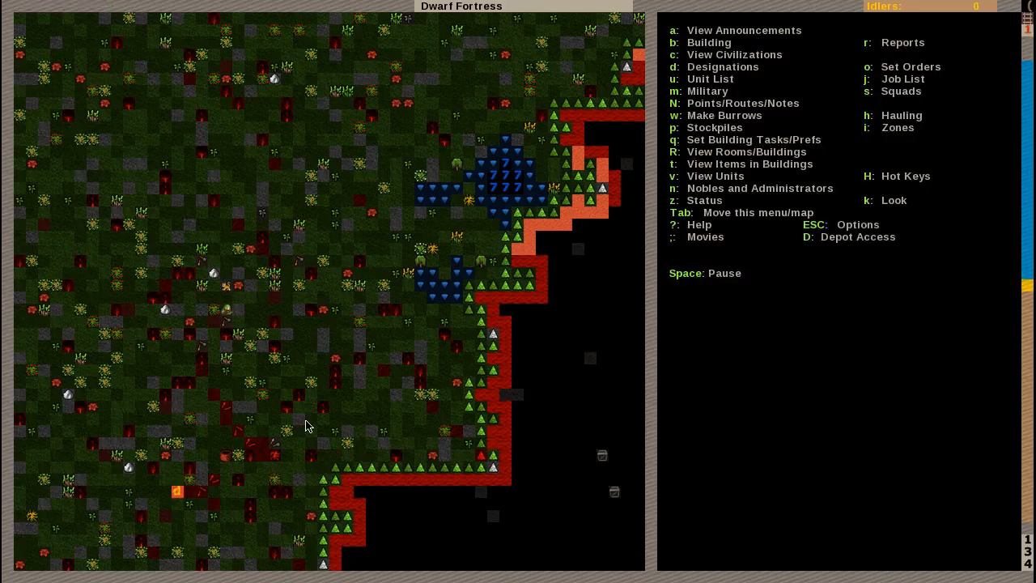
mouse_move(233, 304)
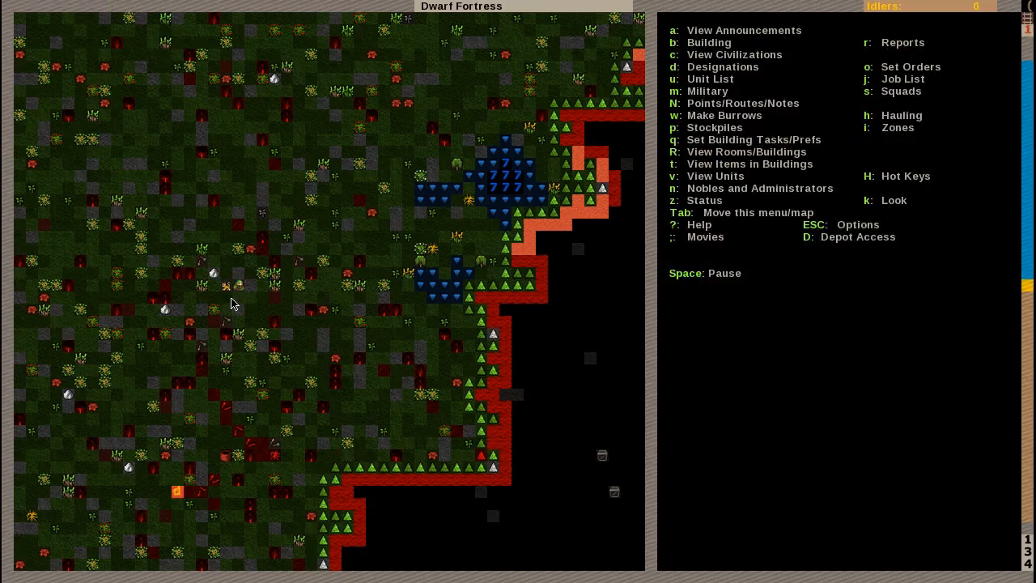
mouse_move(403, 138)
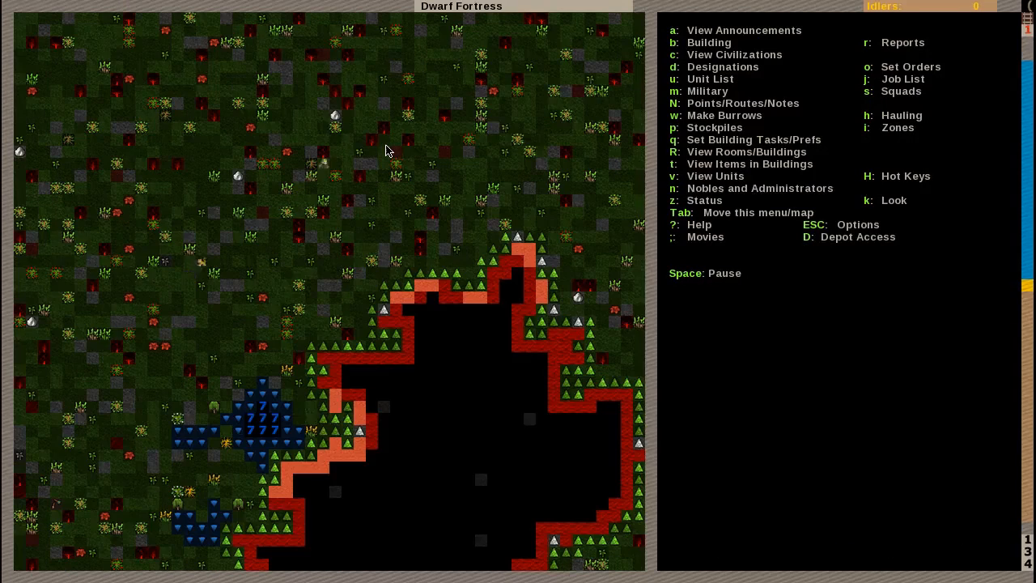
Step: Scroll north and look over grassland tiles, finding an alder and an oak, then pause
scroll(up, 3)
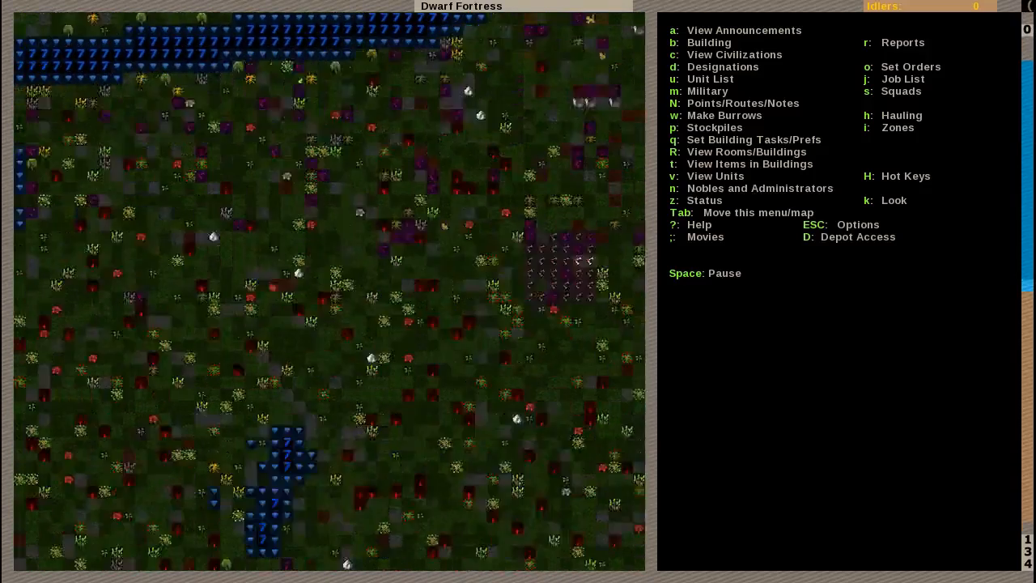
key(k)
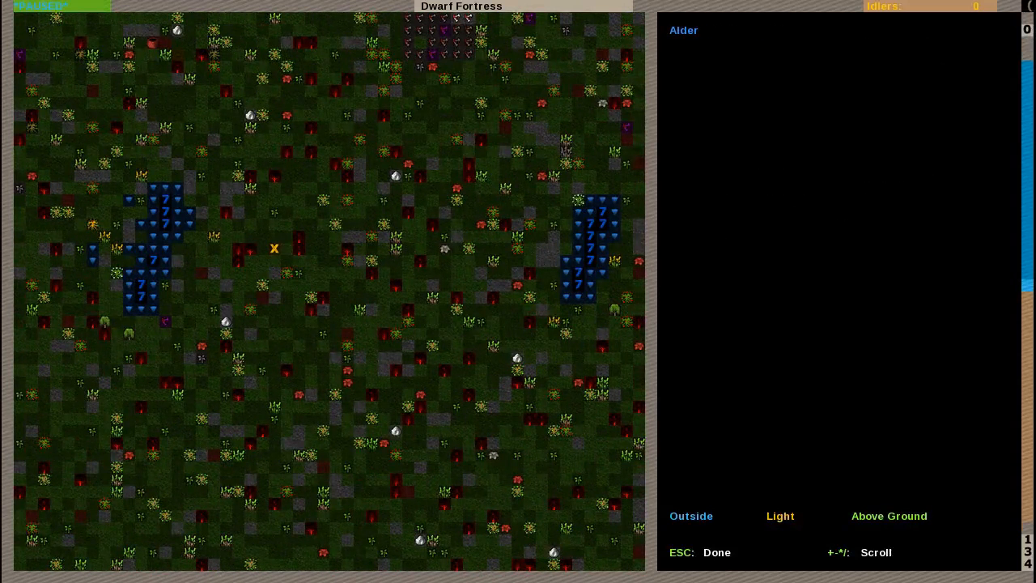
key(Right)
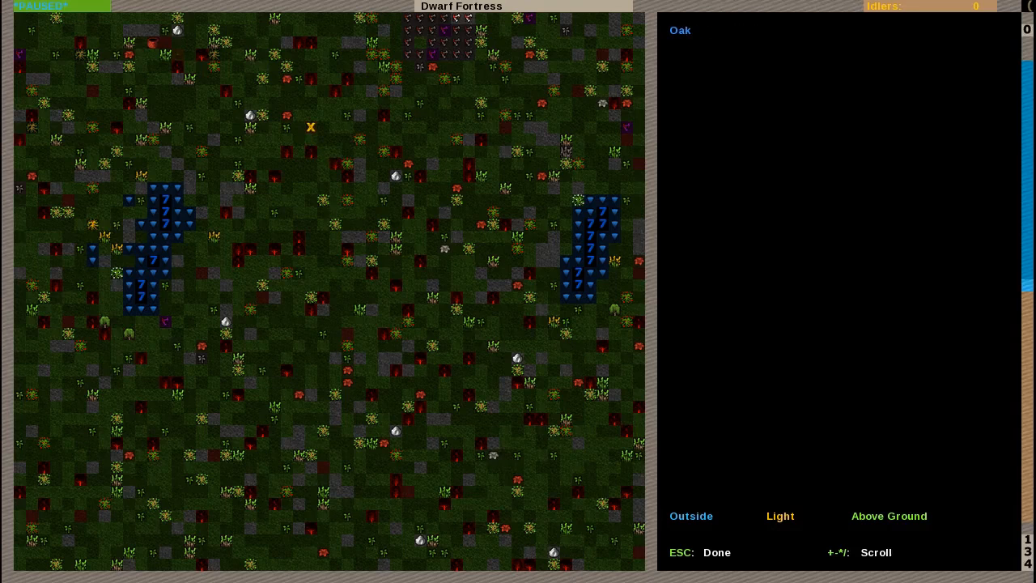
key(Escape)
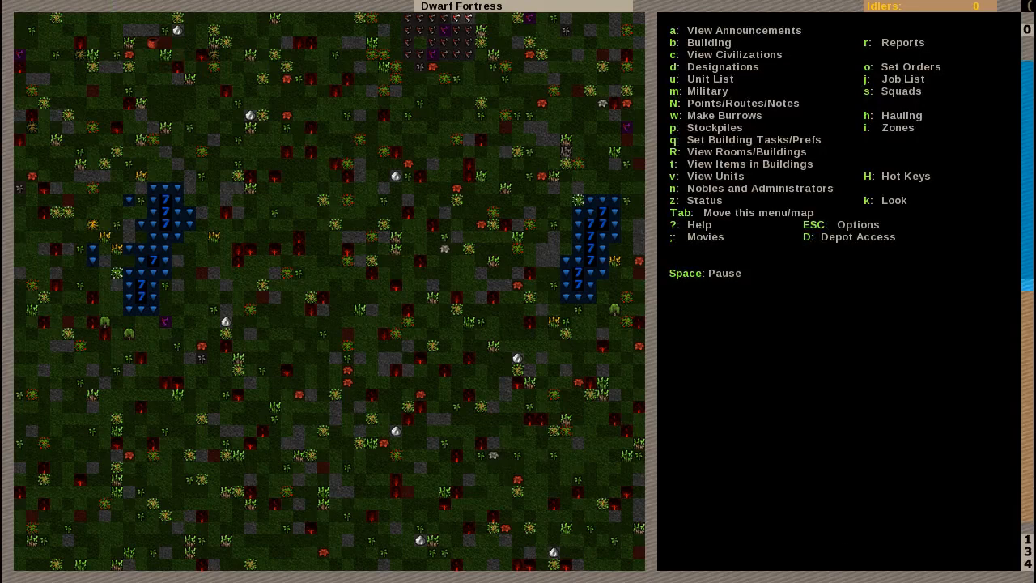
key(space)
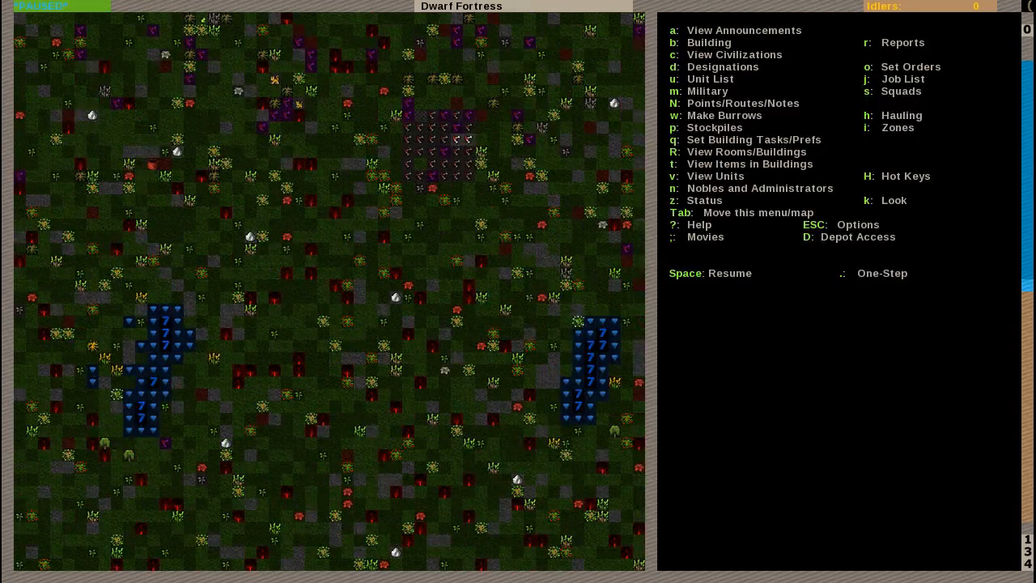
mouse_move(425, 128)
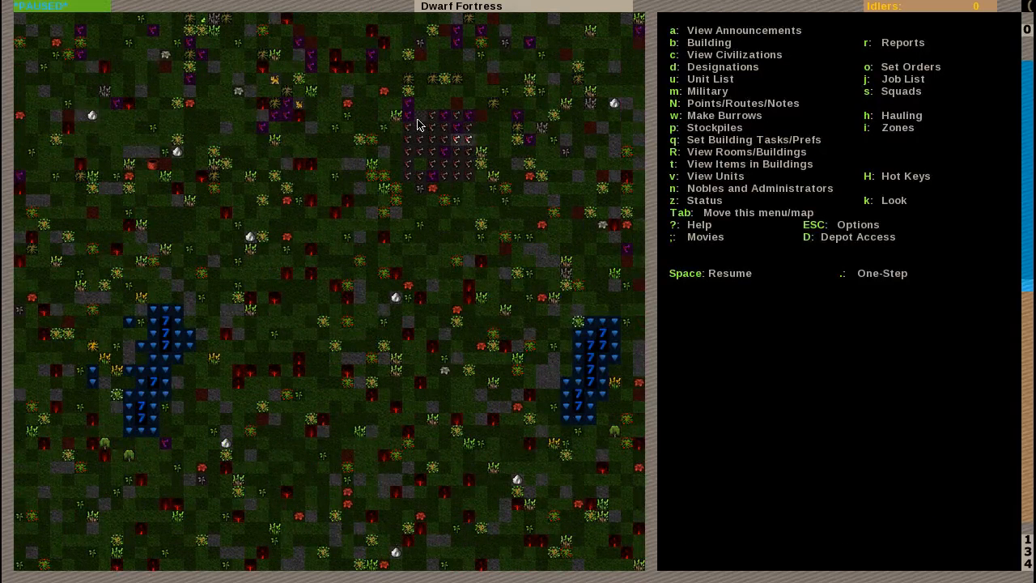
mouse_move(465, 129)
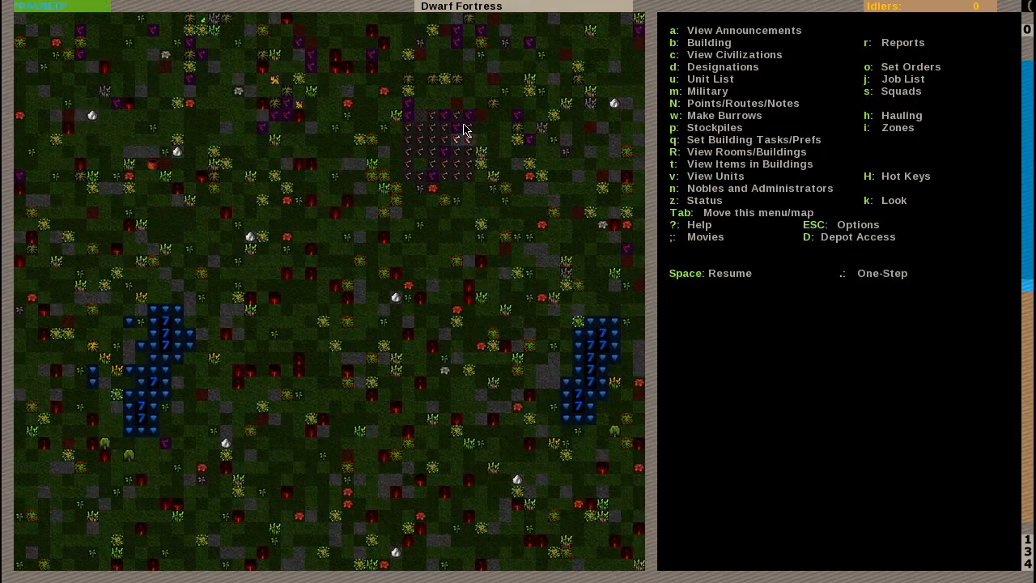
Step: Place a rectangular refuse stockpile on the grassland beside the purple-tiled area
key(p)
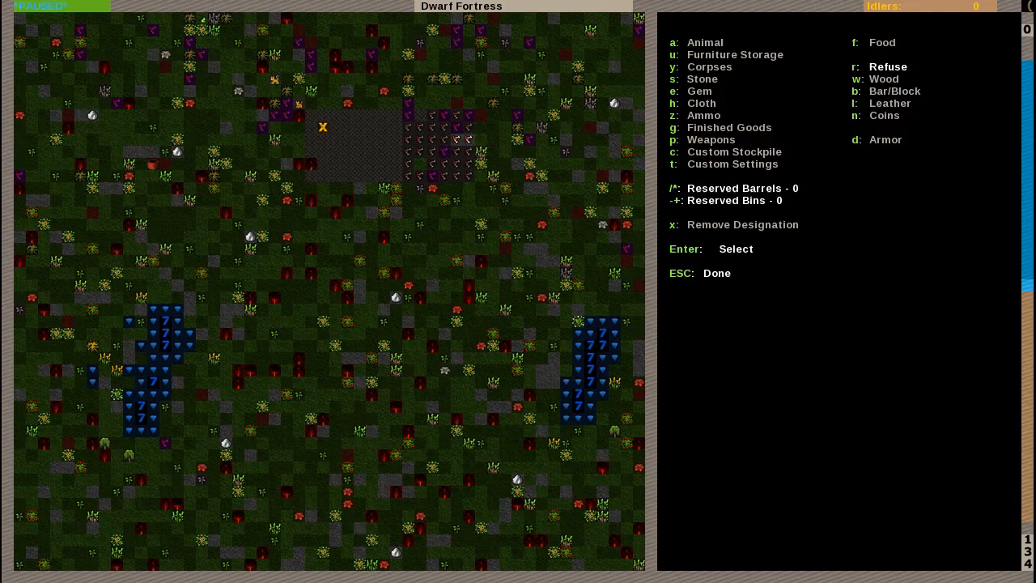
key(Right)
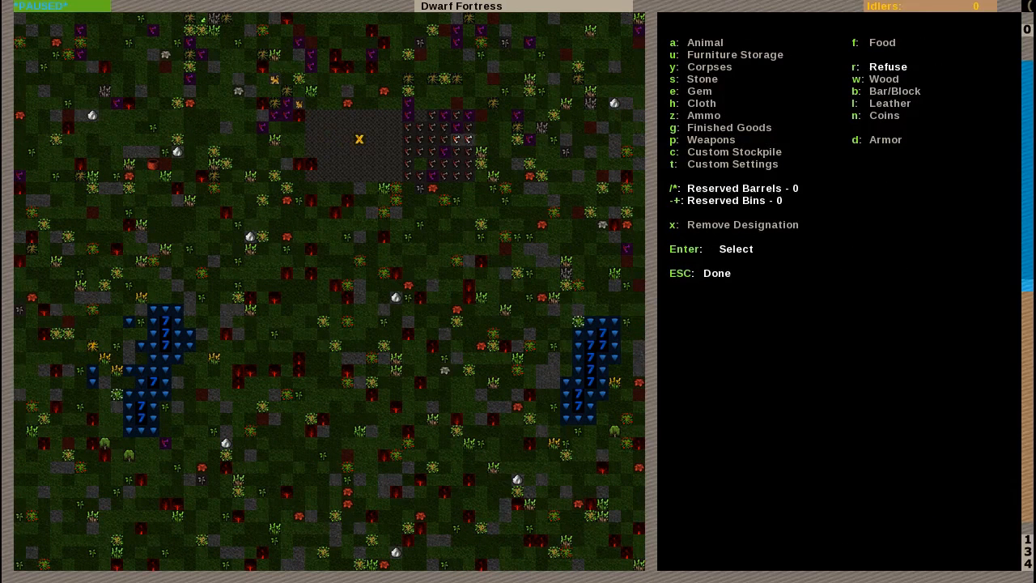
key(Escape)
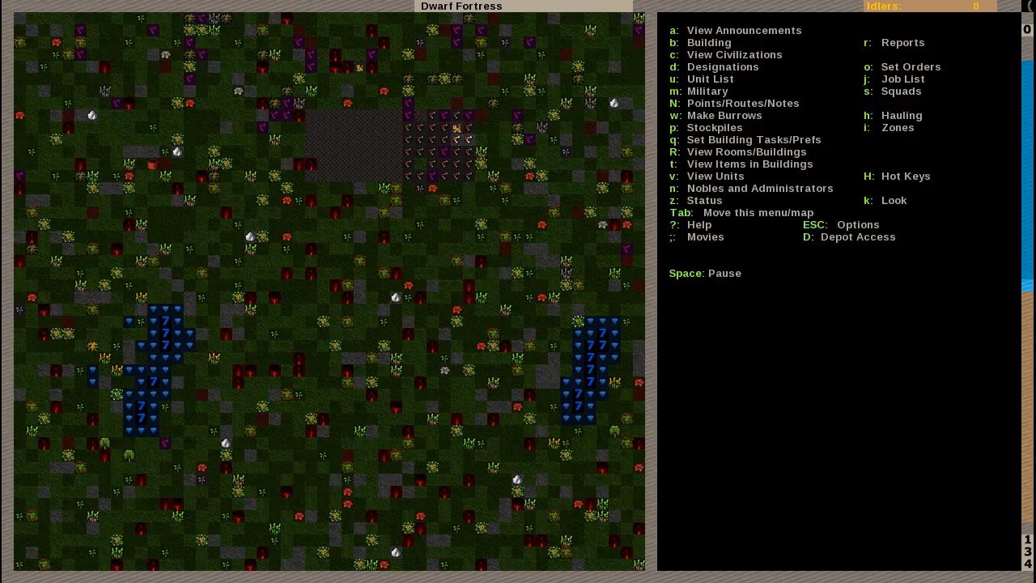
Step: Toggle pause and resume, then move the view down to the carved fortress level
scroll(up, 3)
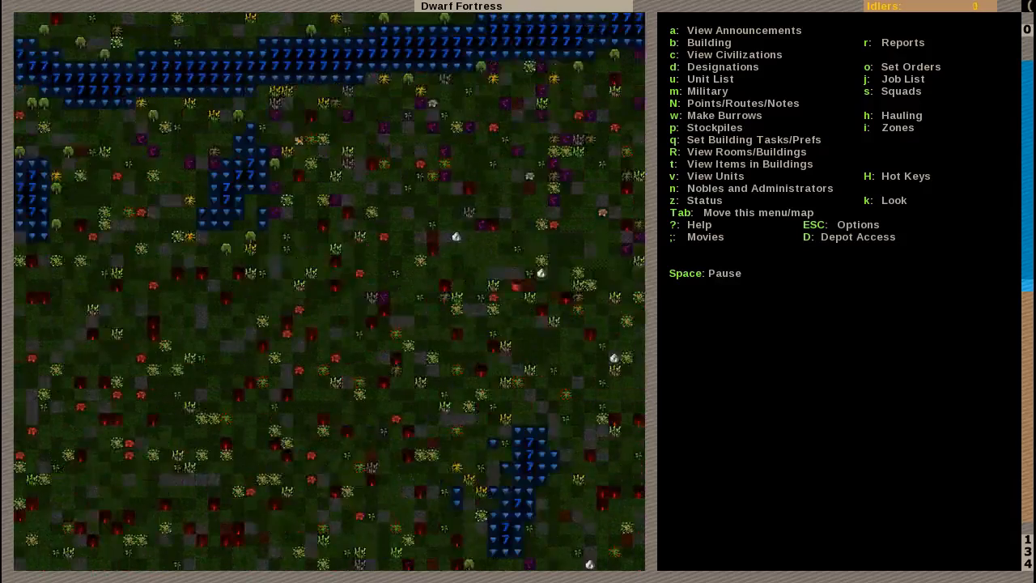
key(space)
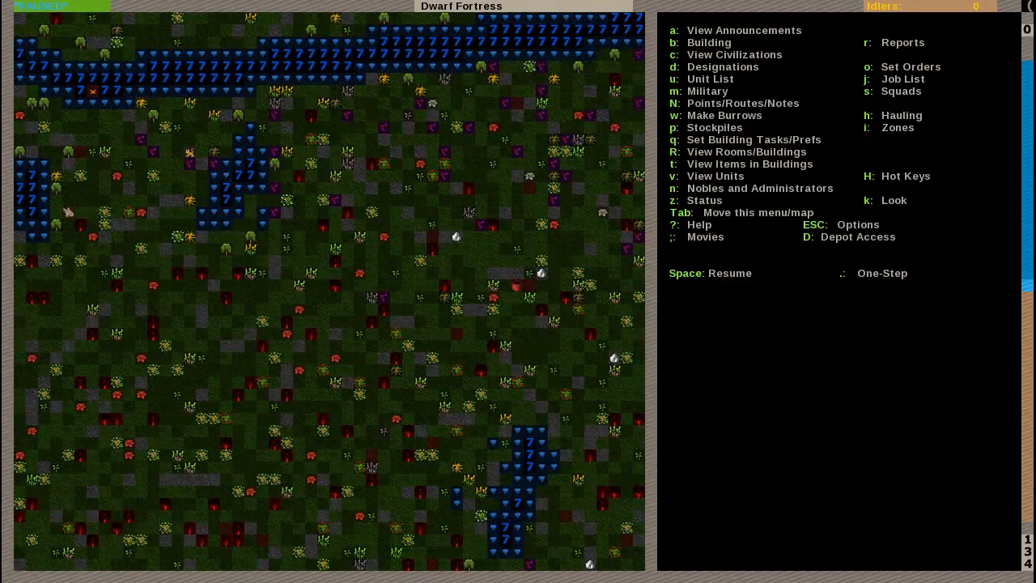
key(Space)
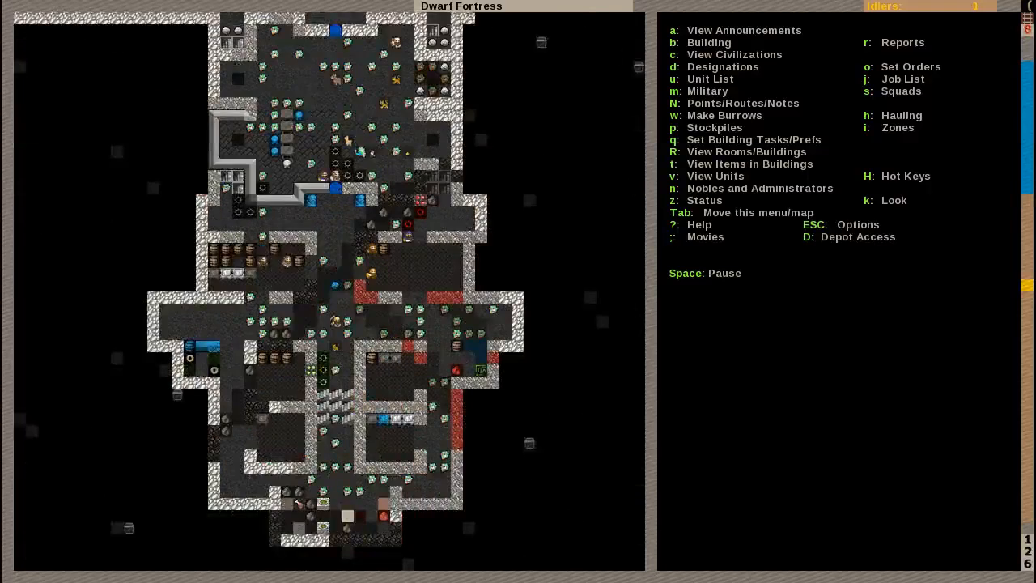
scroll(down, 3)
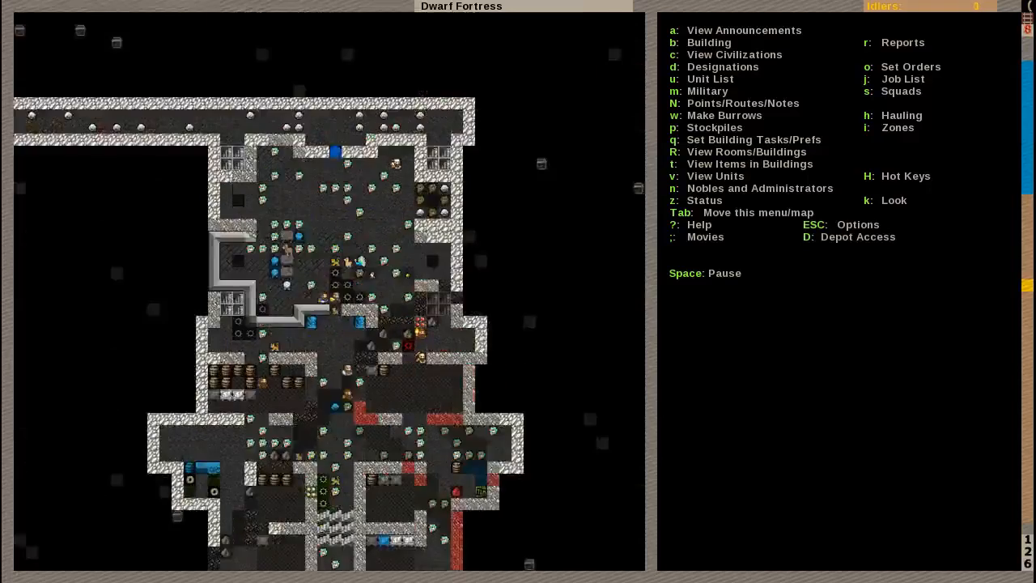